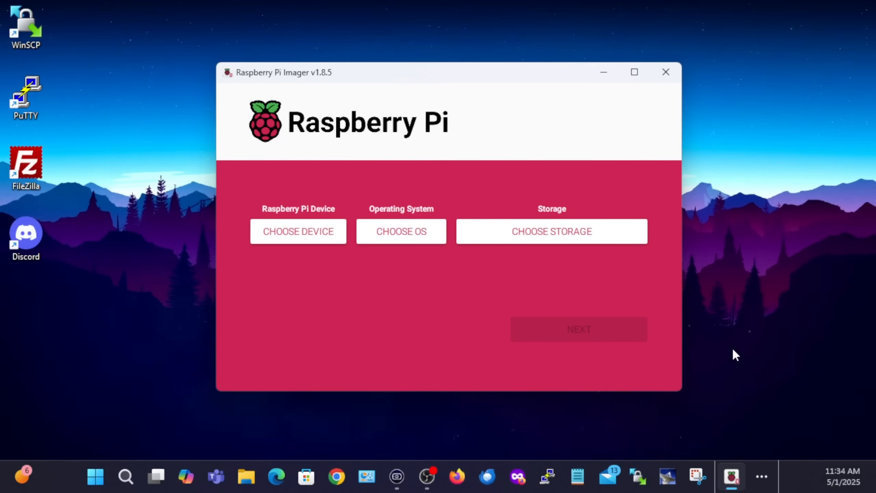
Choose the custom image allstar3-arm64-3.0.17.img.xz as the operating system
click(298, 232)
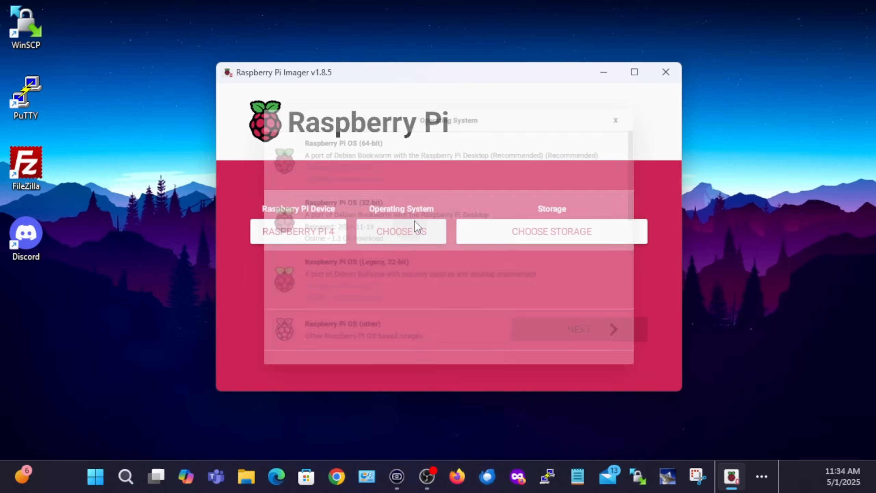
scroll(down, 3)
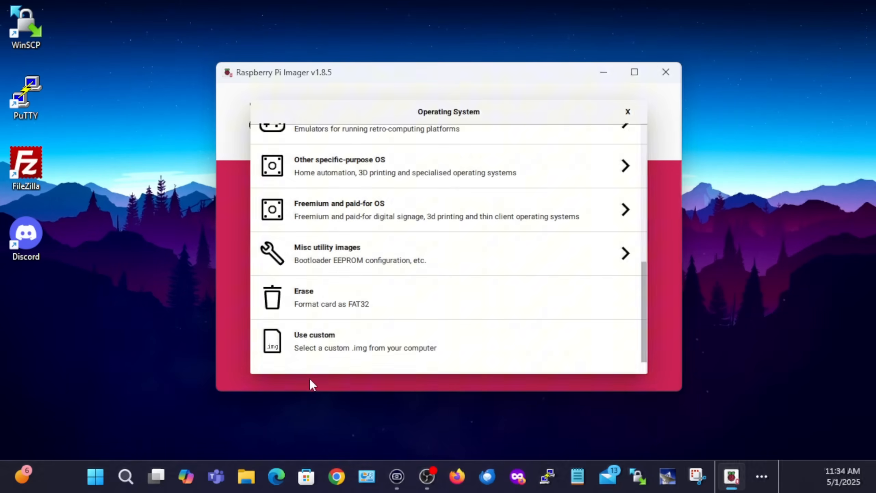
click(365, 341)
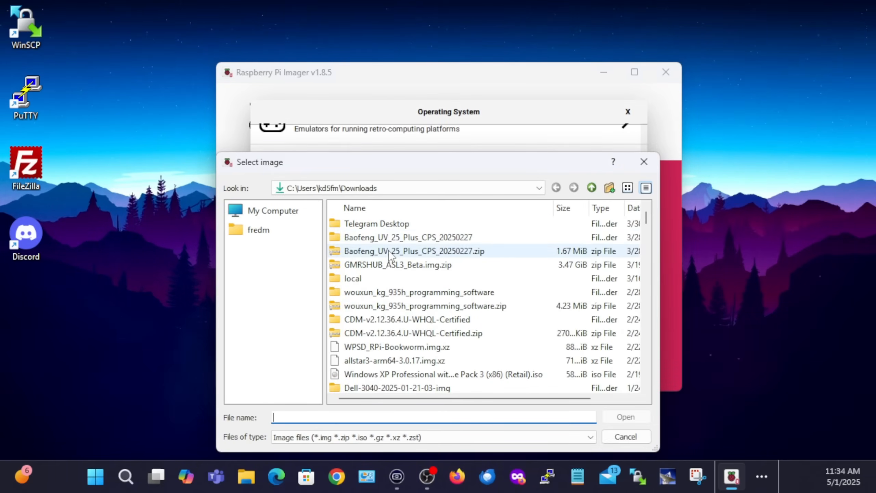
click(394, 361)
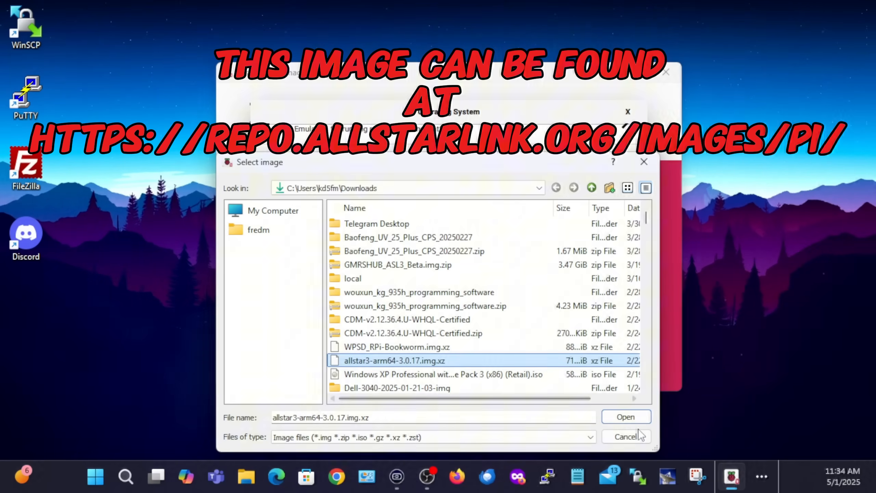
click(626, 416)
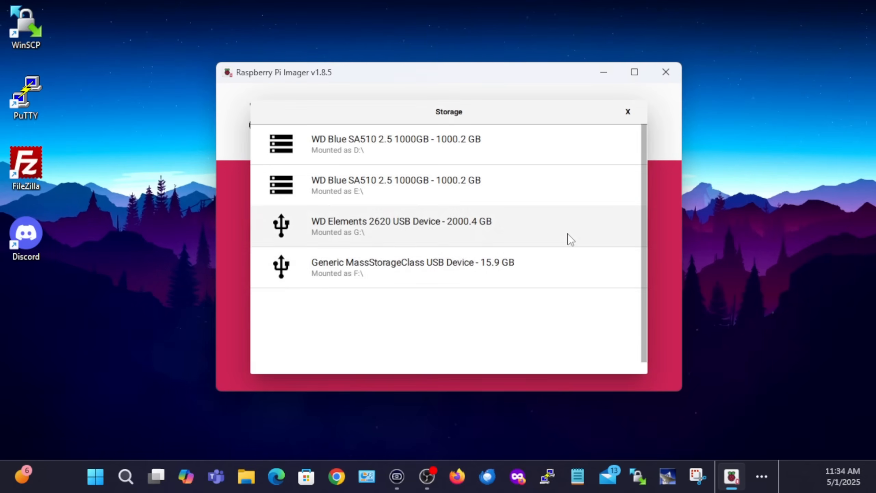
mouse_move(391, 350)
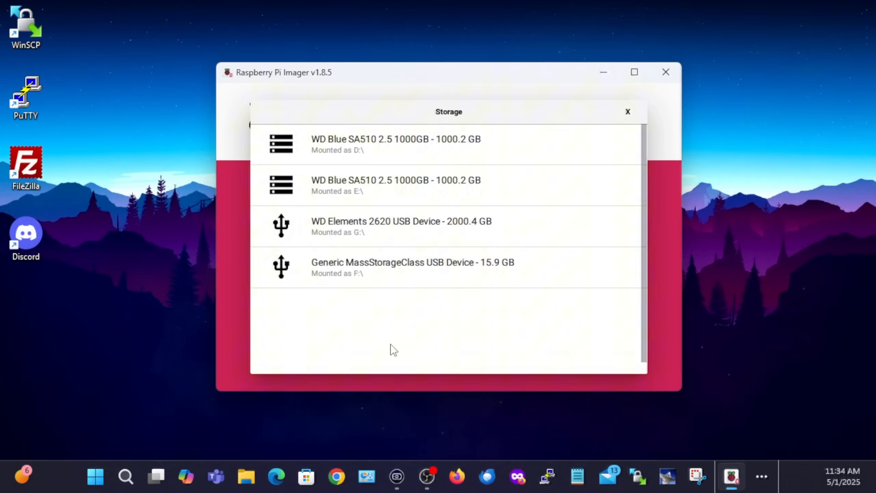
mouse_move(509, 218)
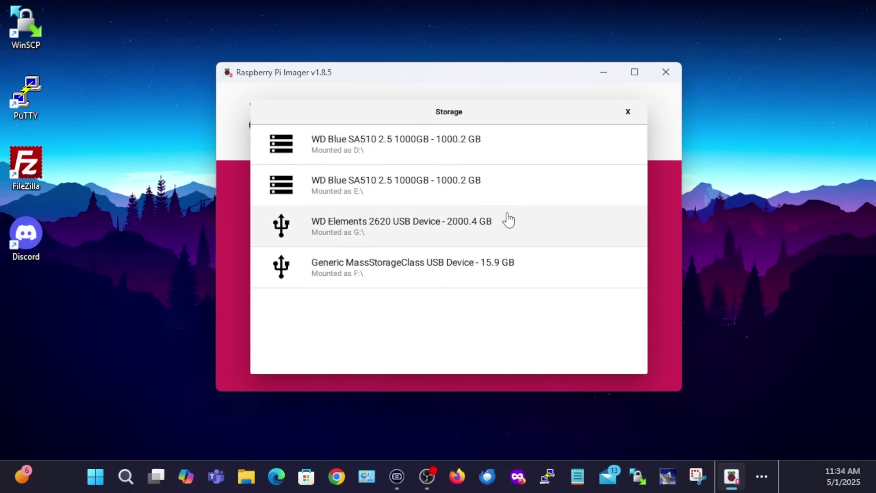
mouse_move(390, 267)
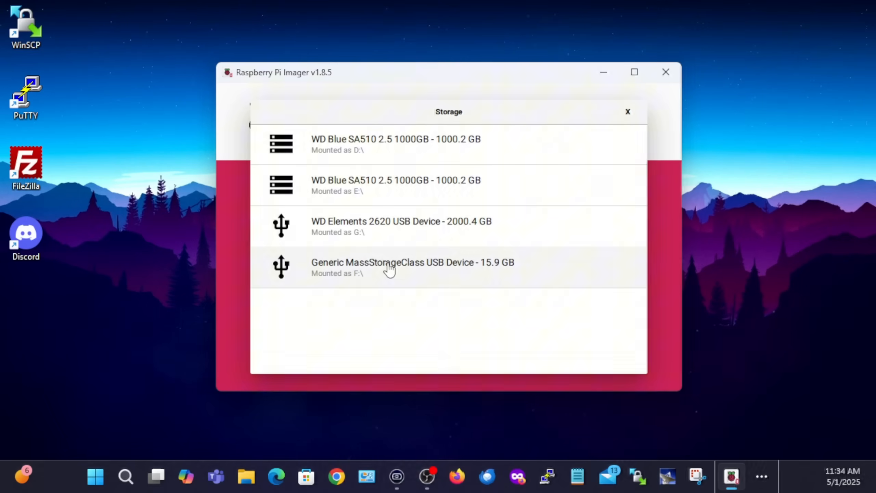
mouse_move(380, 270)
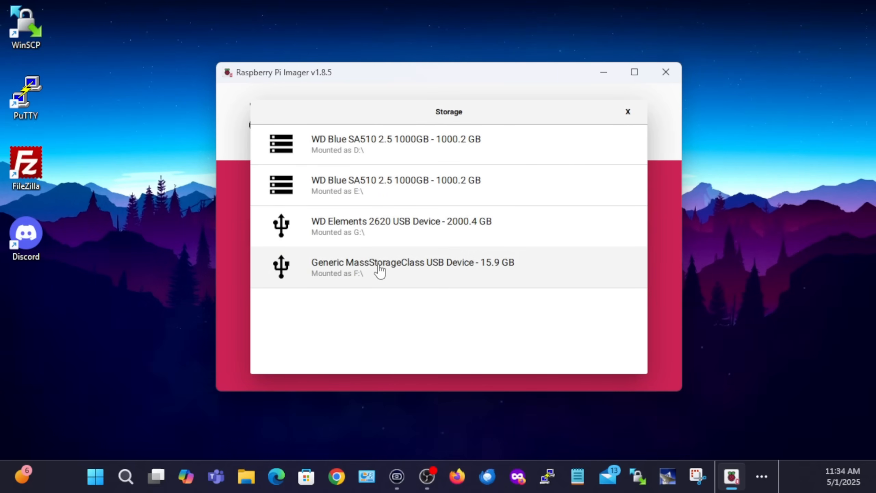
Select the 15.9 GB generic USB drive as the storage target
click(412, 267)
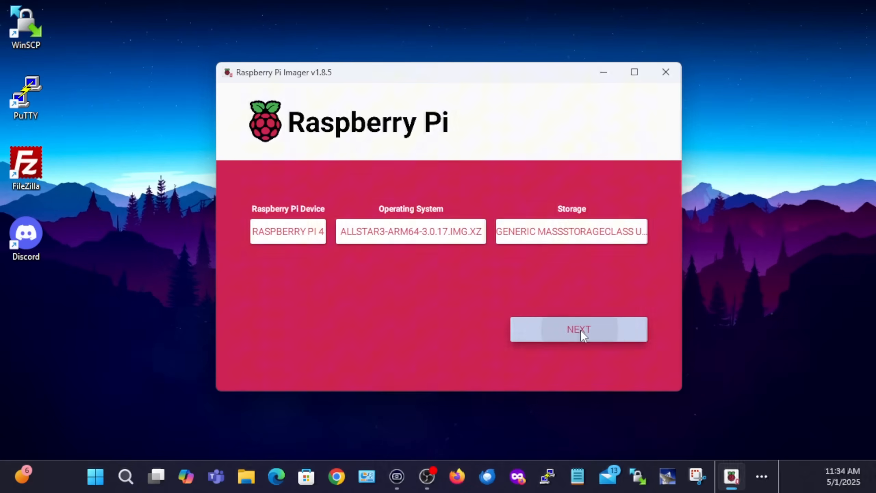
Start OS customisation and set the hostname to node576331
click(578, 330)
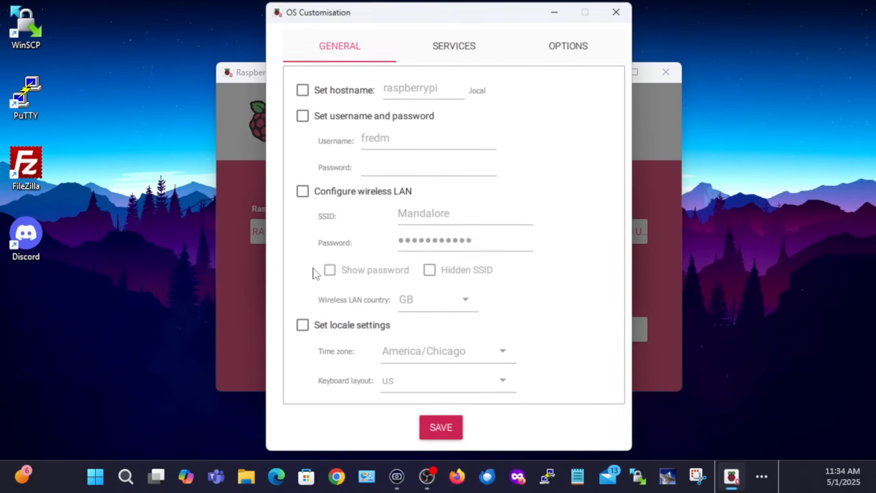
click(303, 89)
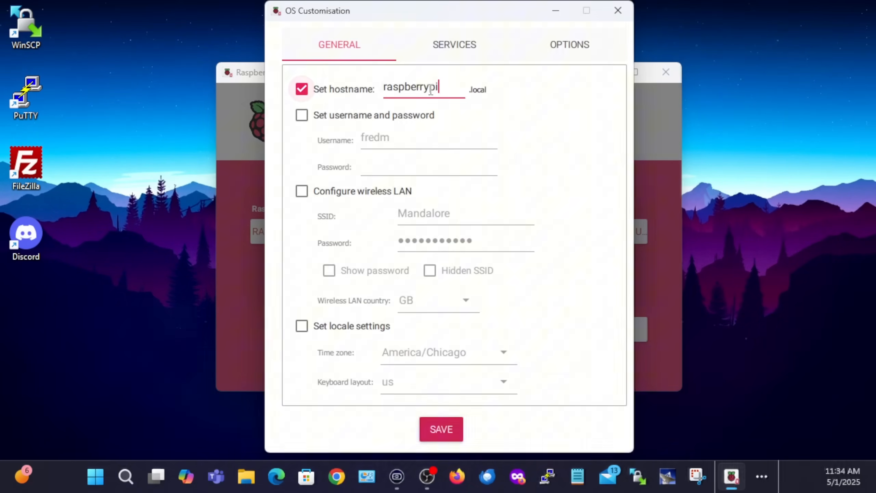
text(n)
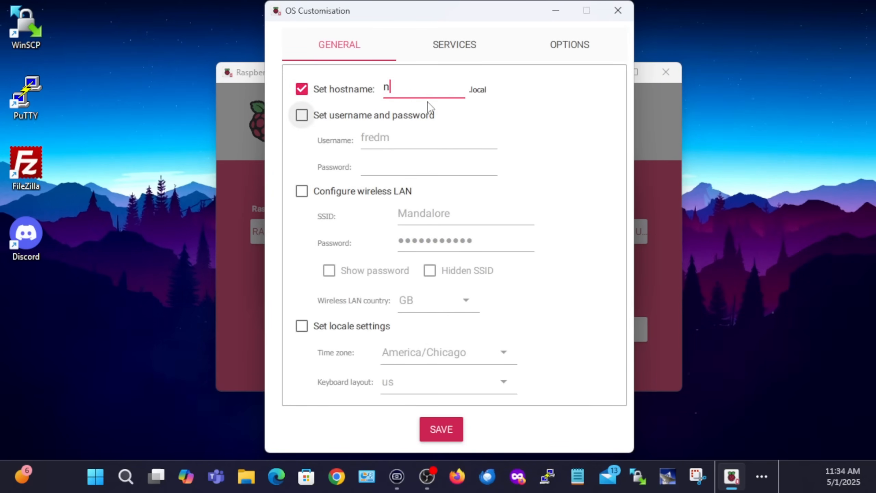
text(ode5763)
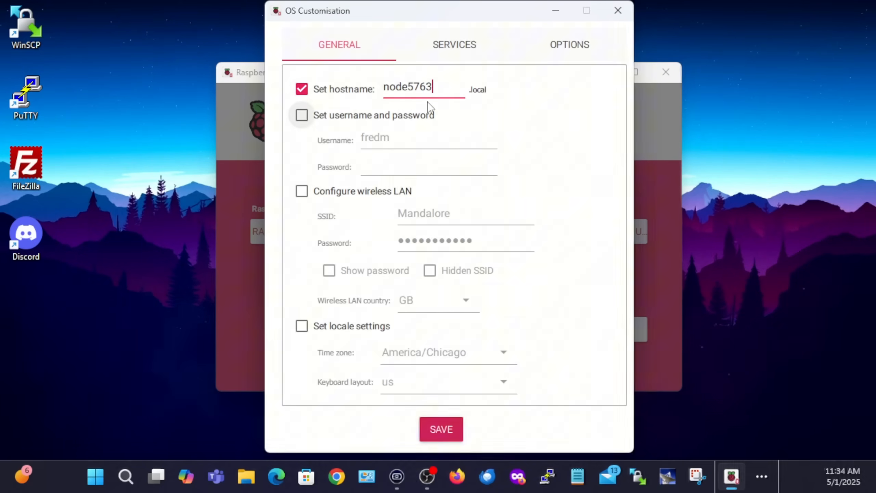
Set the login username kd5fmu with its password
click(302, 114)
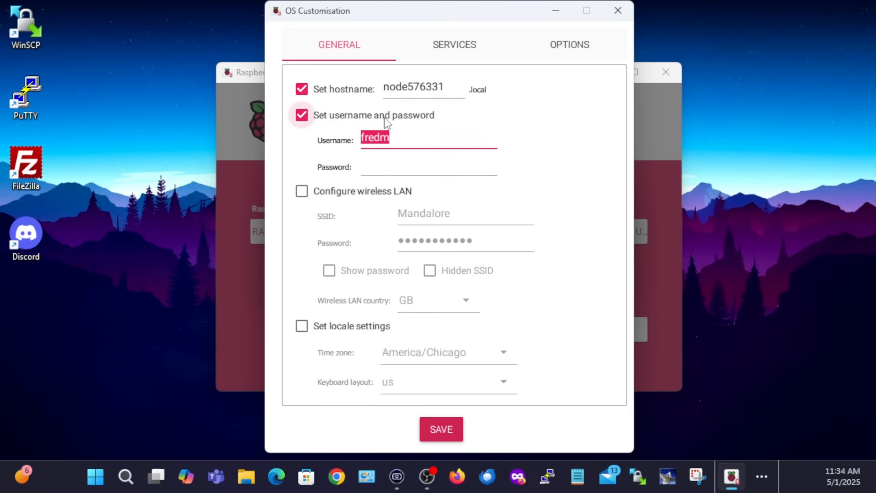
text(kd5fmu)
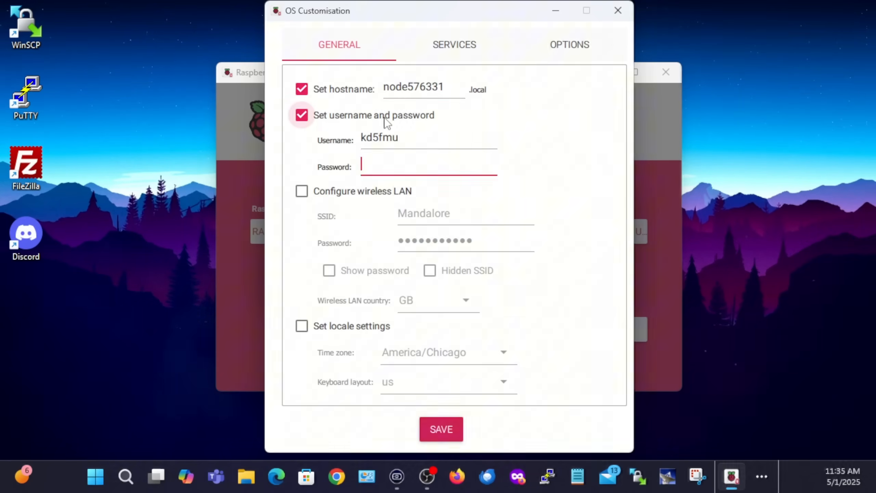
text(A)
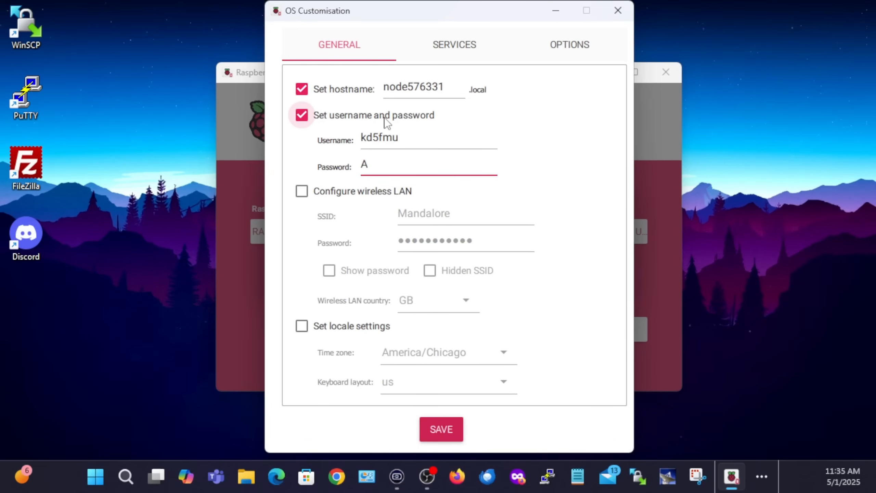
key(Backspace)
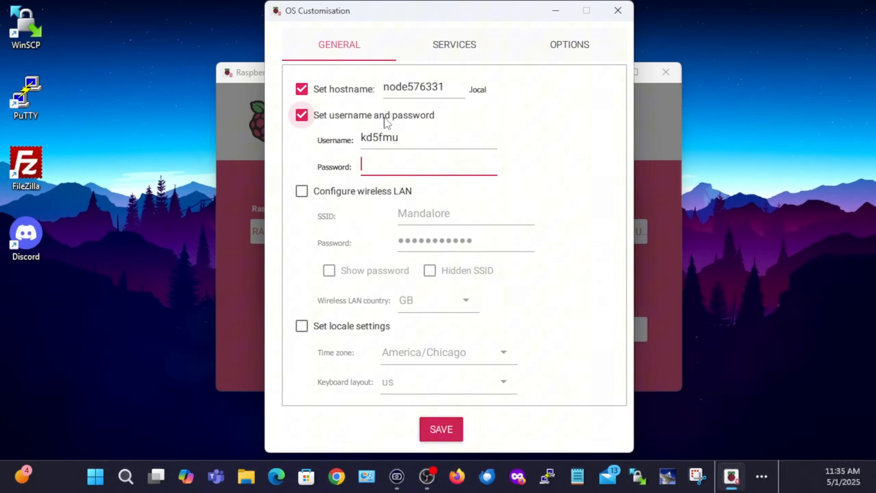
text(P)
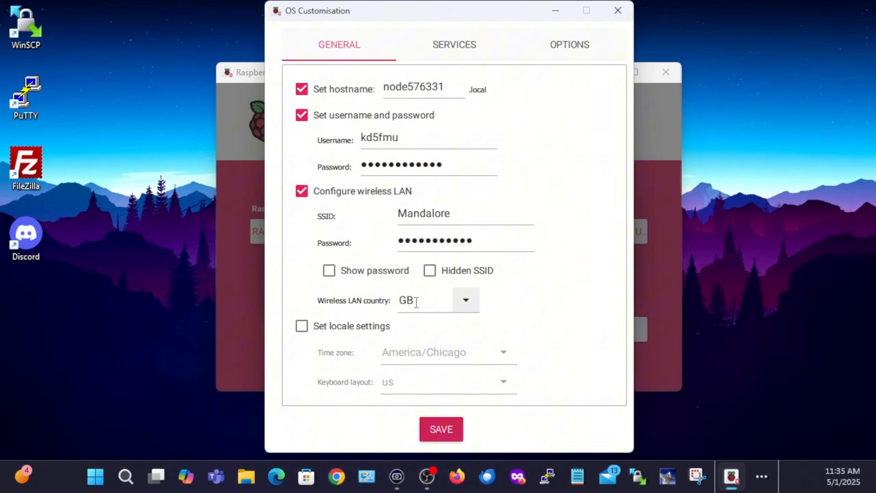
Set the wireless LAN country to US and enable the locale settings
click(466, 300)
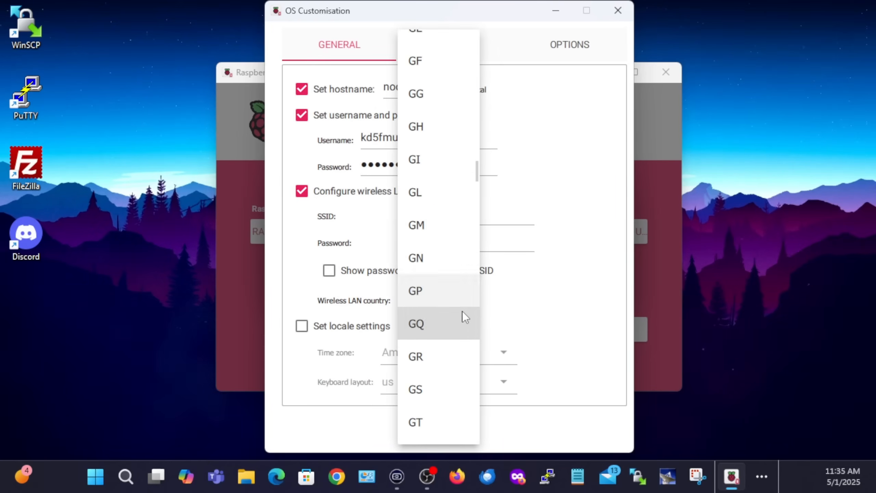
click(415, 192)
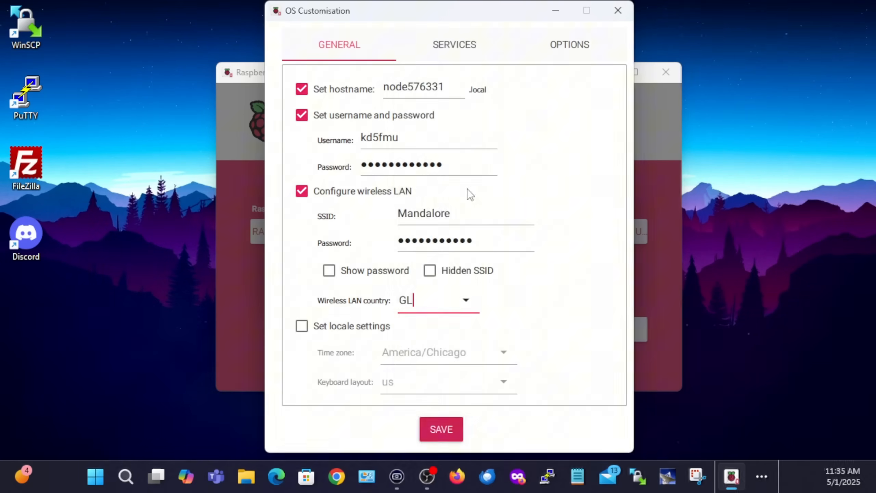
click(466, 300)
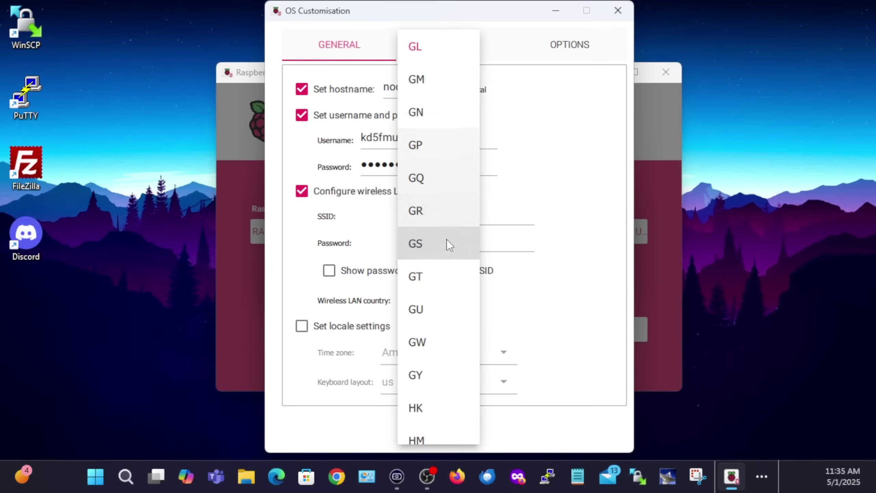
scroll(down, 3)
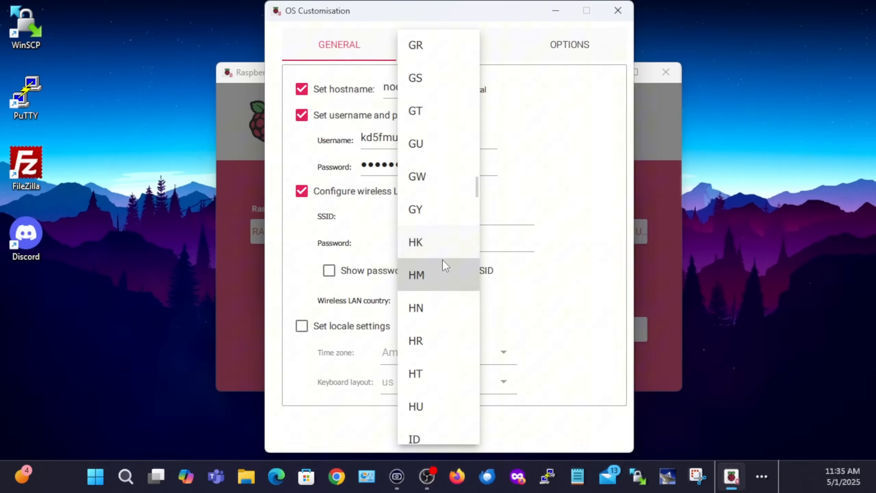
scroll(down, 3)
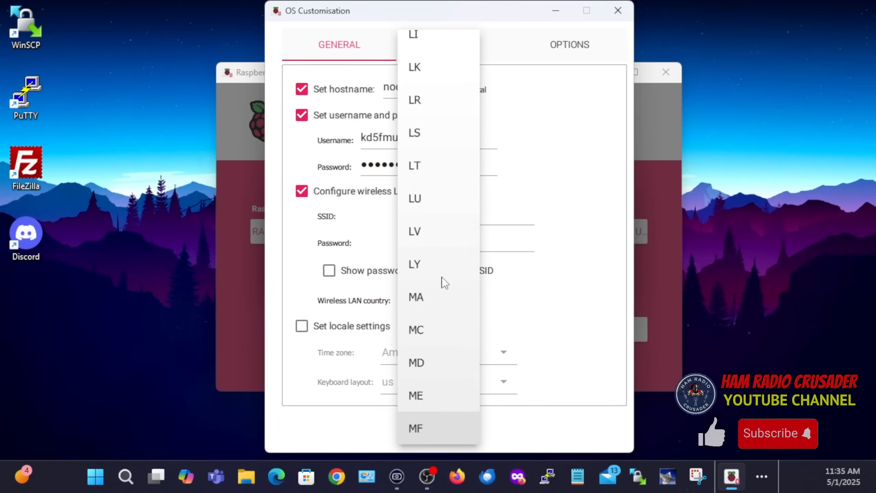
scroll(down, 3)
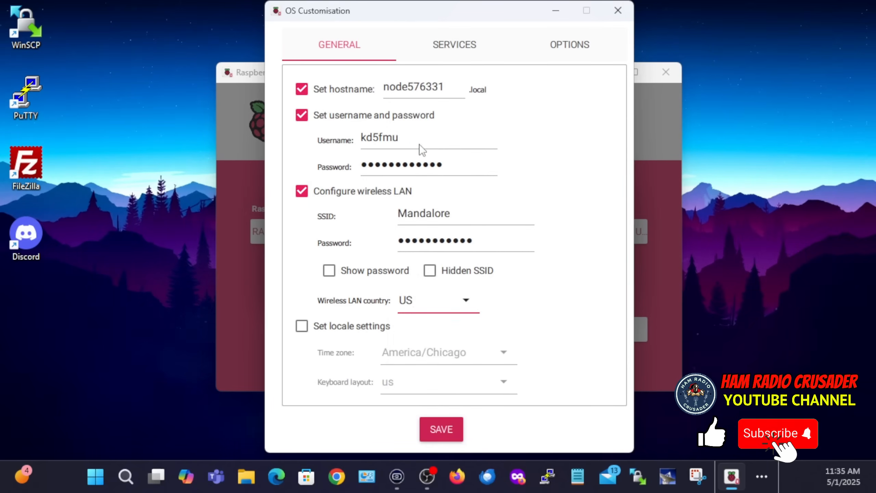
click(302, 325)
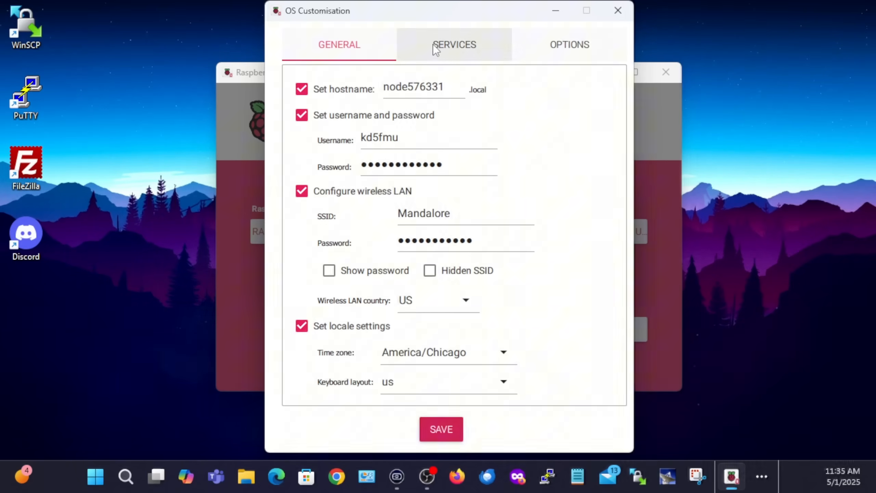
Enable SSH with password login, save the customisation and accept erasing the USB drive
click(454, 45)
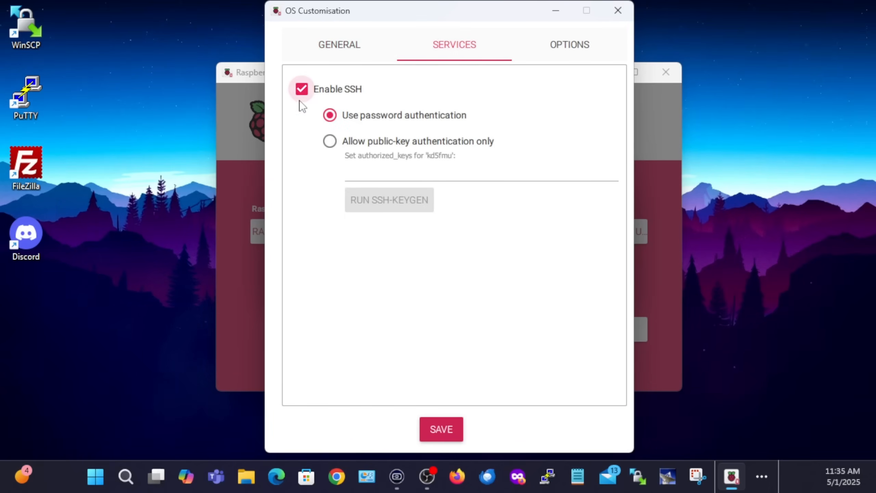
mouse_move(569, 44)
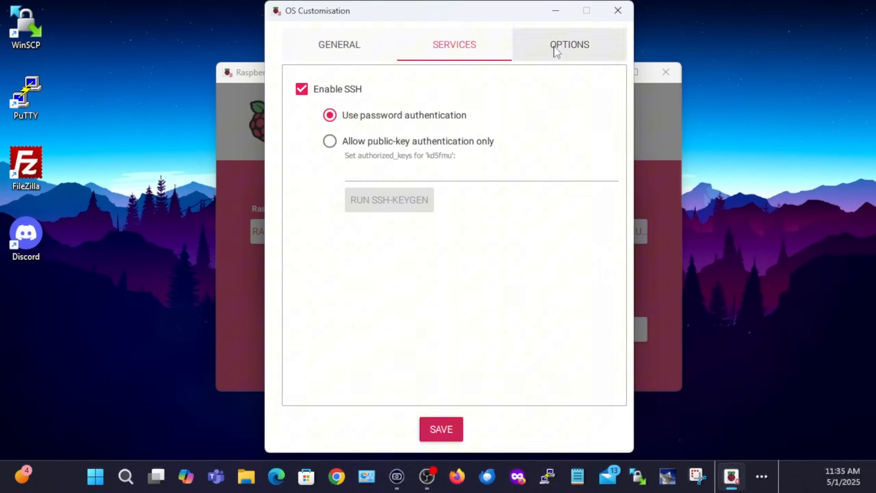
click(569, 44)
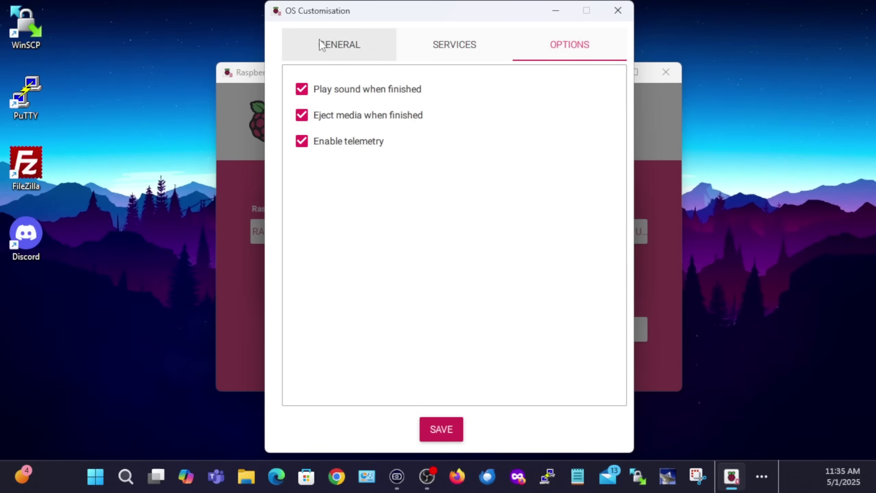
click(441, 429)
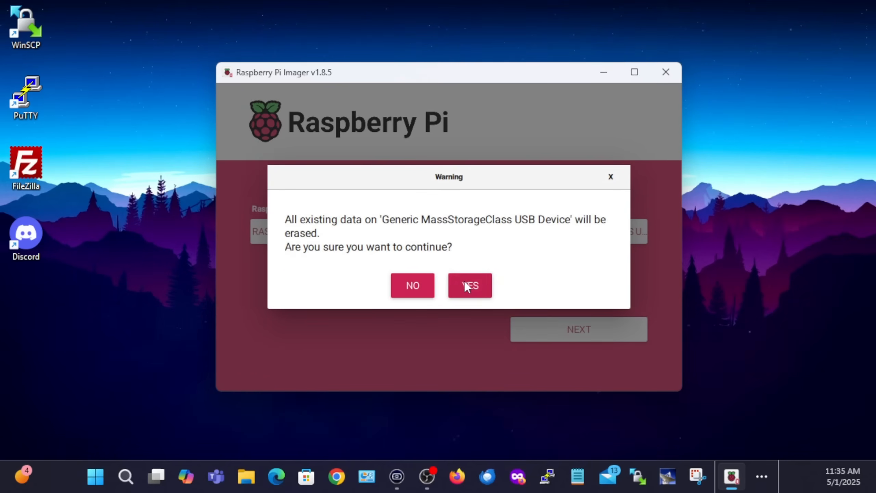
click(469, 286)
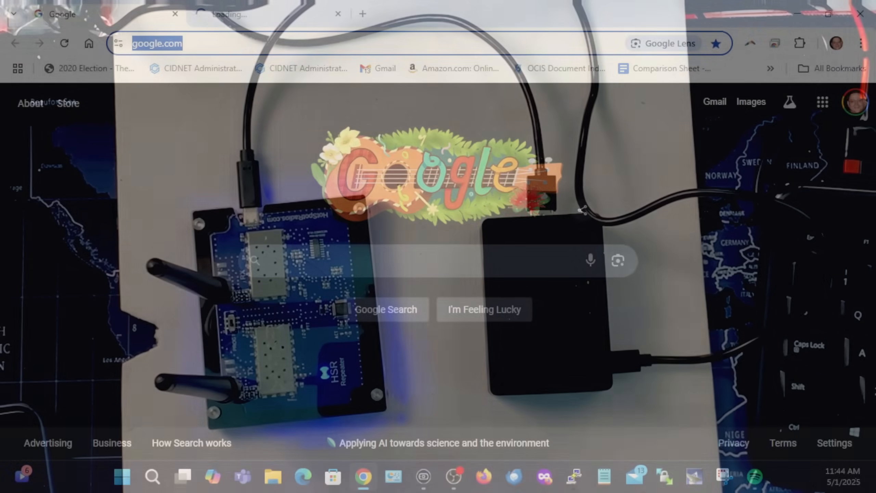
Load the AllStarLink dashboard at node576331.local
text(node58176.local)
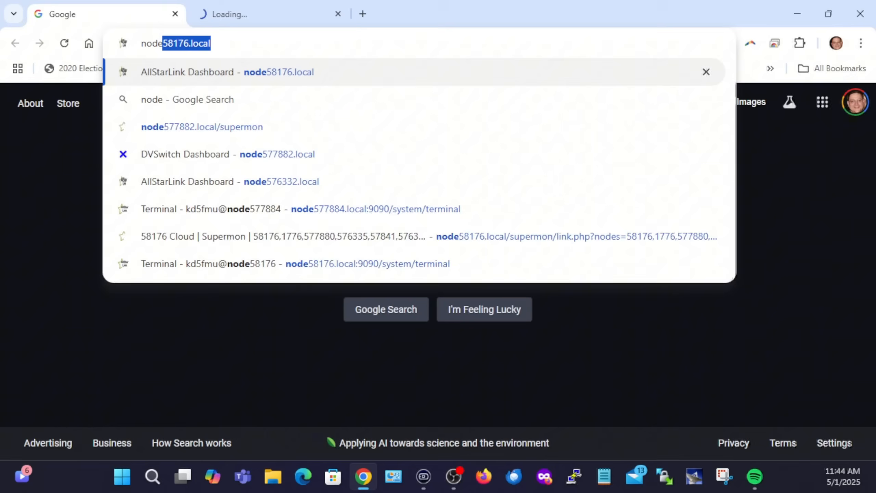
text(node57633`1)
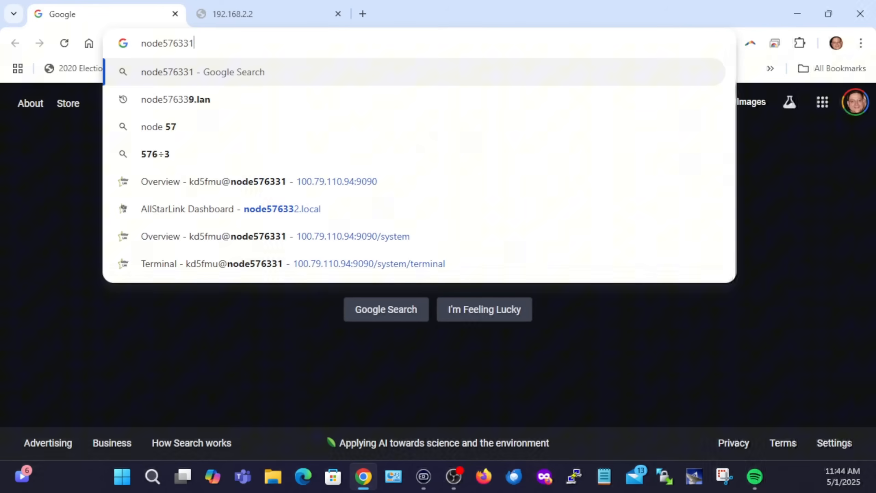
text(.lo)
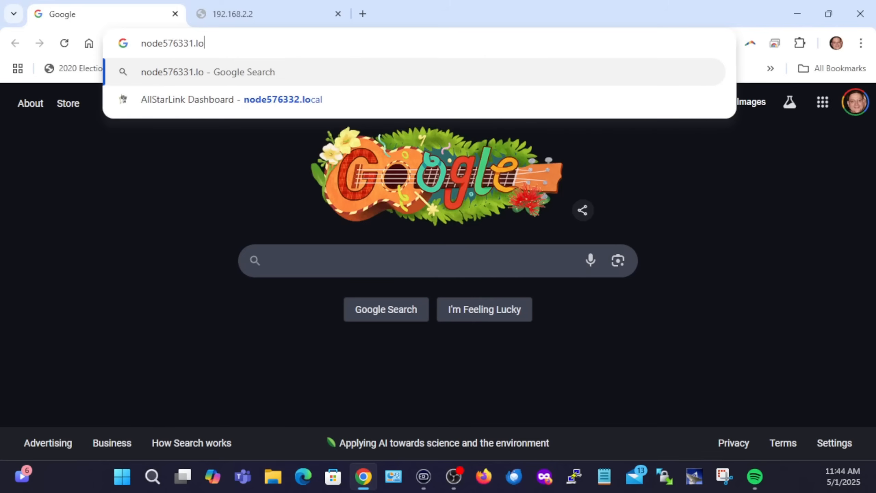
click(232, 99)
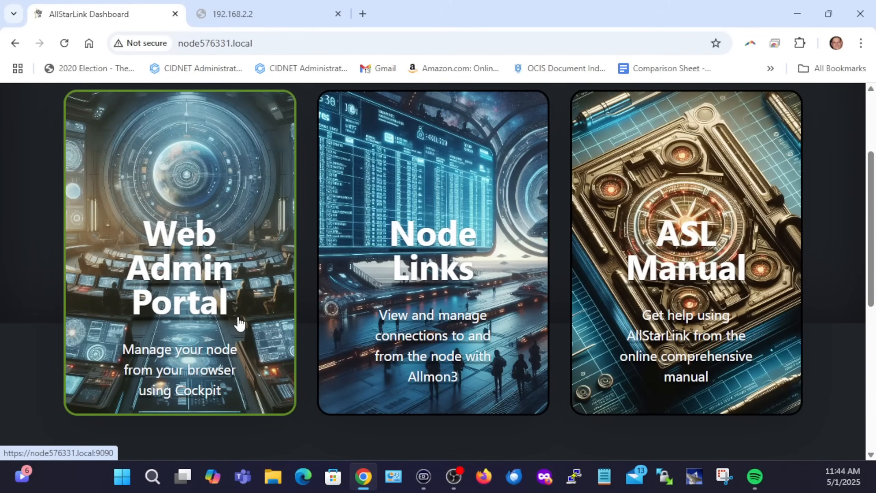
mouse_move(179, 274)
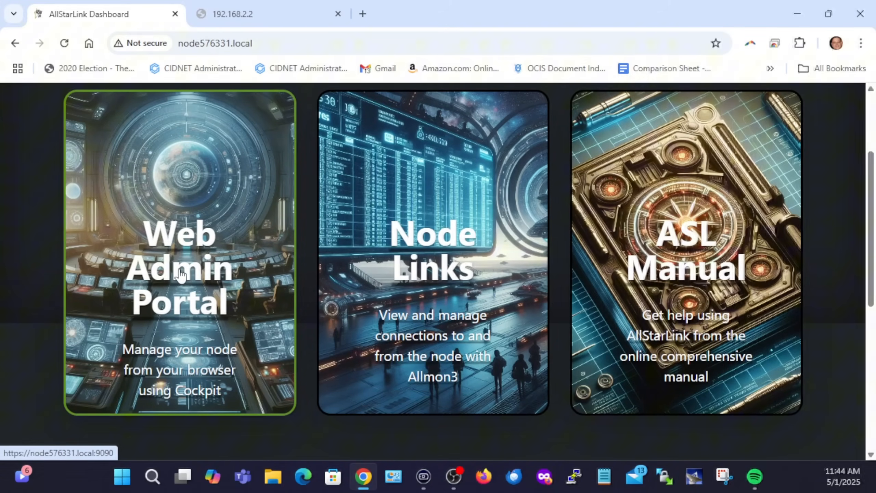
Open the Web Admin Portal and proceed past the certificate warning
click(179, 269)
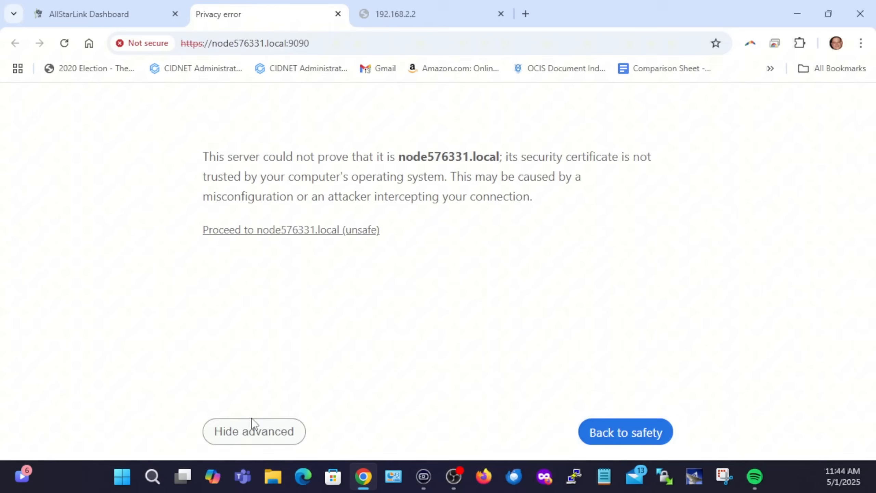
mouse_move(302, 377)
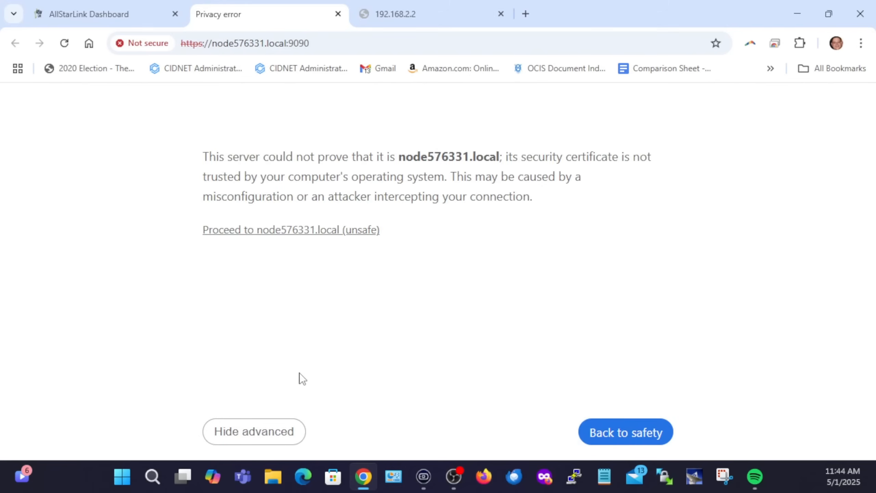
click(291, 230)
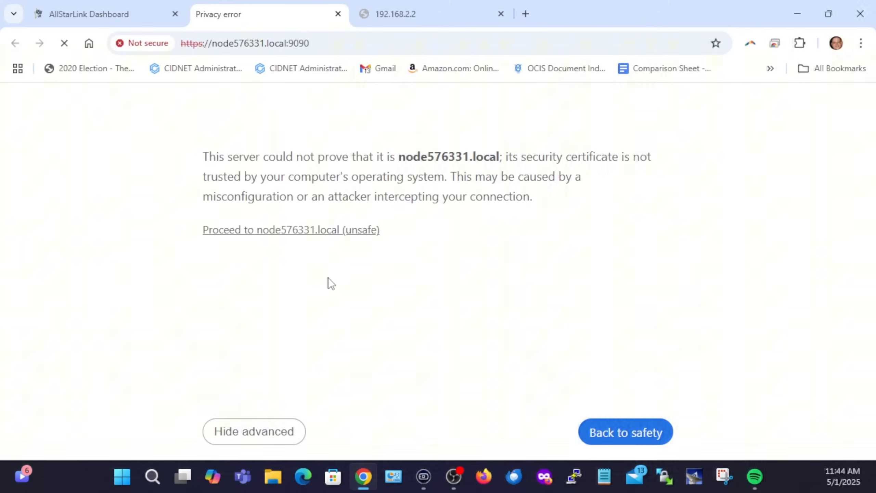
click(290, 230)
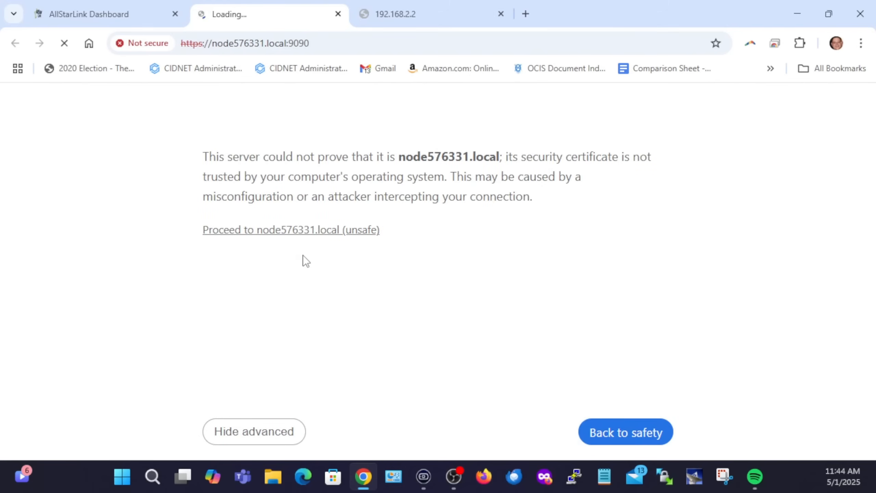
Sign in to the System Manager as kd5fmu and reach the node's shell prompt
click(290, 230)
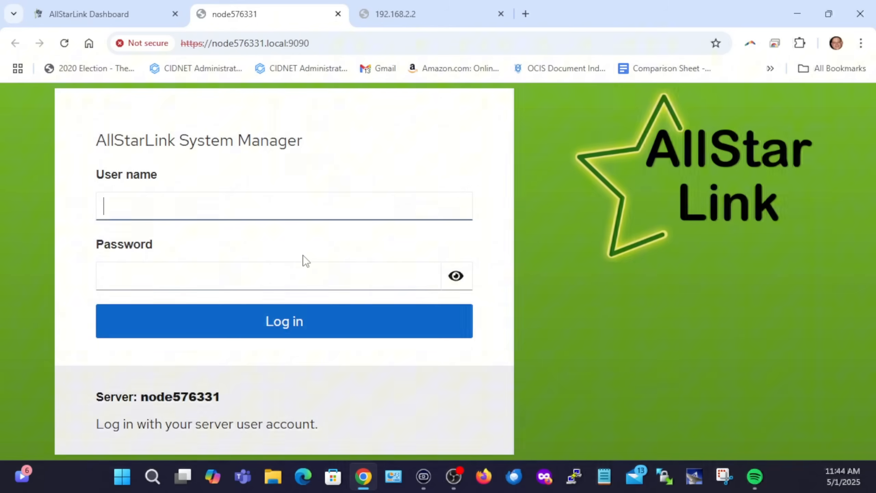
text(kd5fmu)
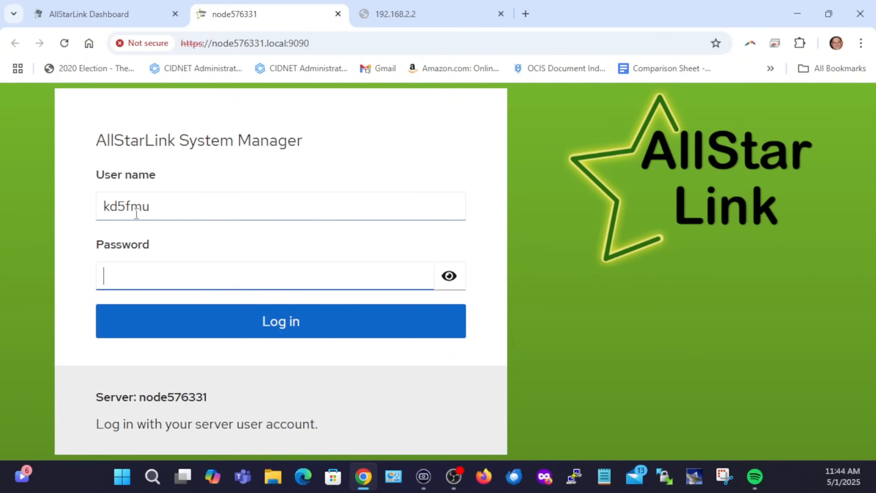
click(281, 321)
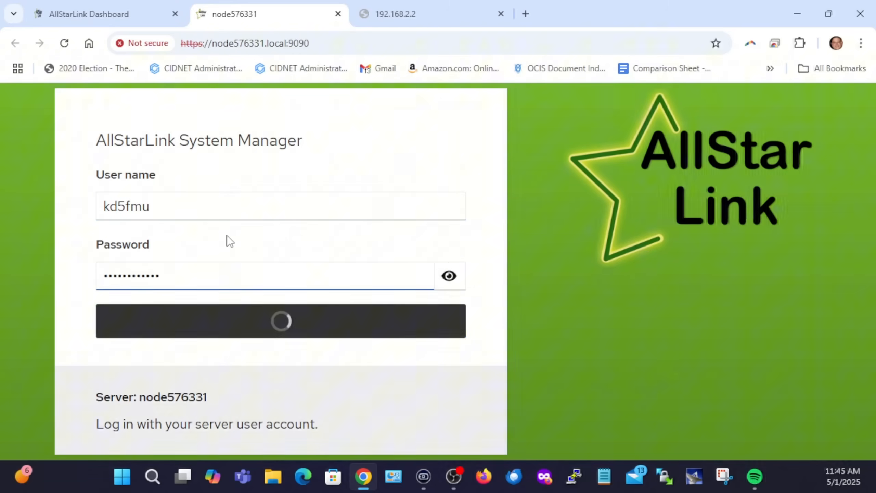
click(281, 322)
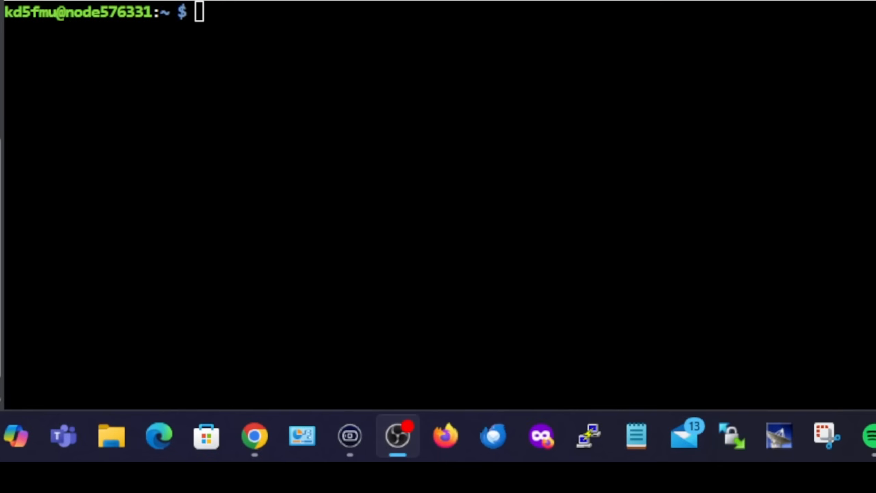
mouse_move(814, 187)
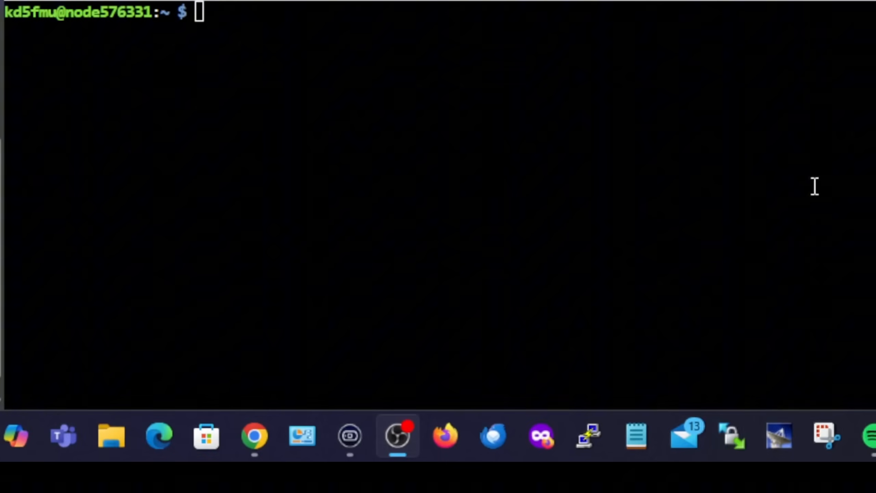
Run sudo asl-menu and go into Node Settings > AllStar Node Setup
text(sudo a)
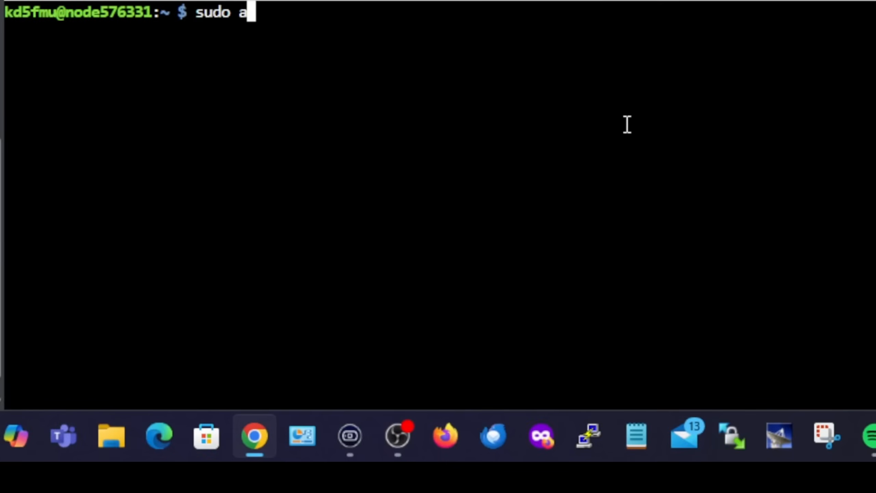
text(sl-menu)
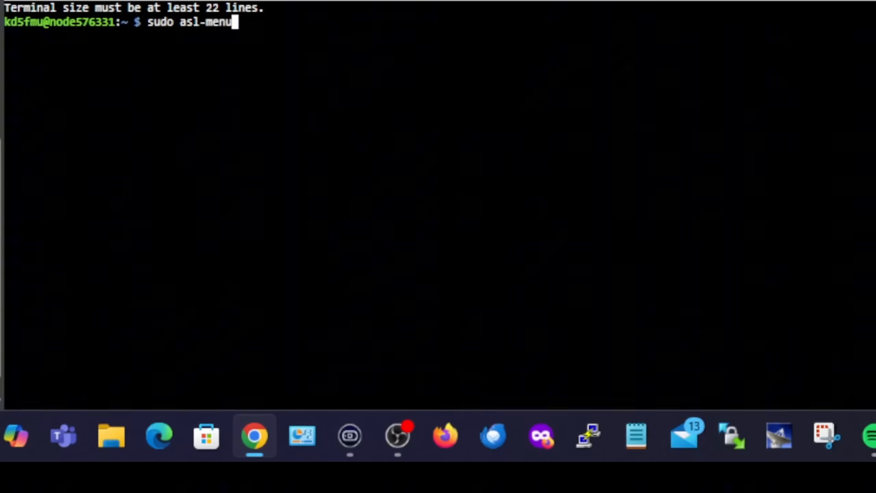
key(Return)
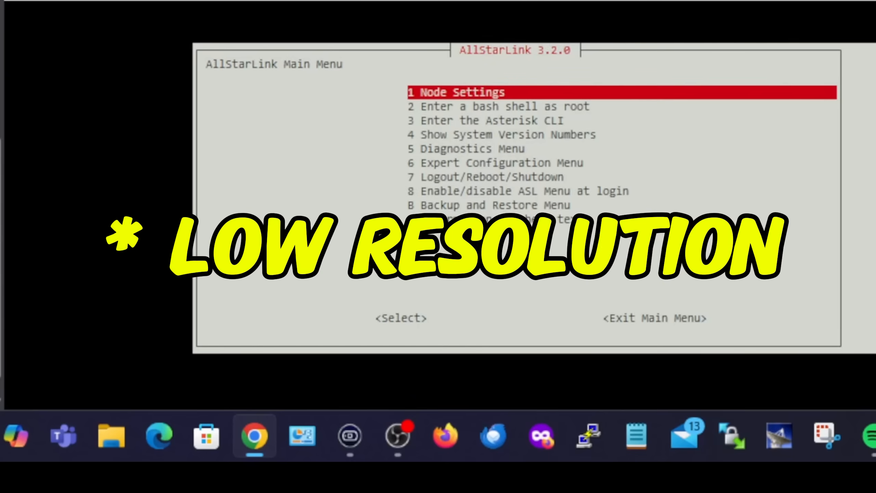
key(Return)
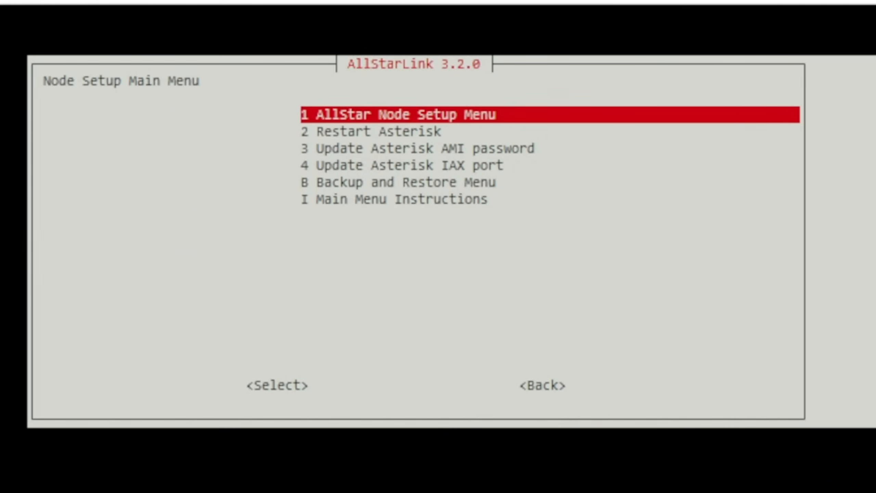
click(278, 386)
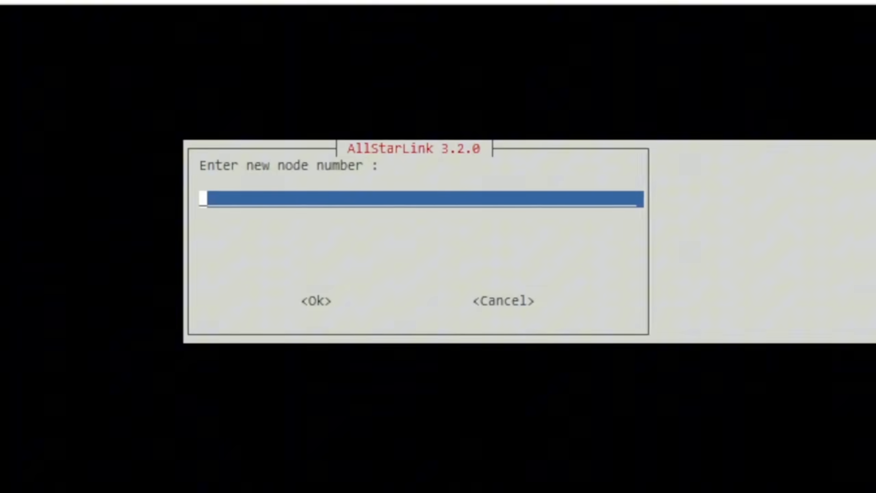
Enter node number 576331 and confirm its registration password
text(576331)
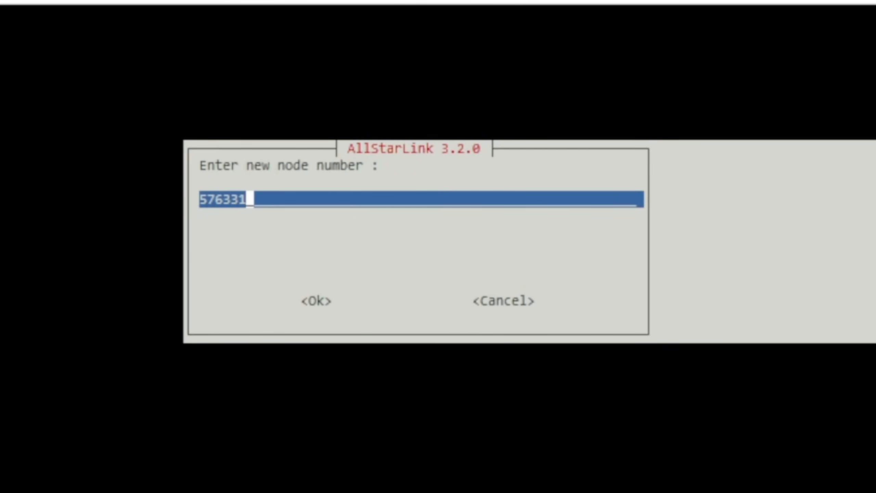
click(316, 301)
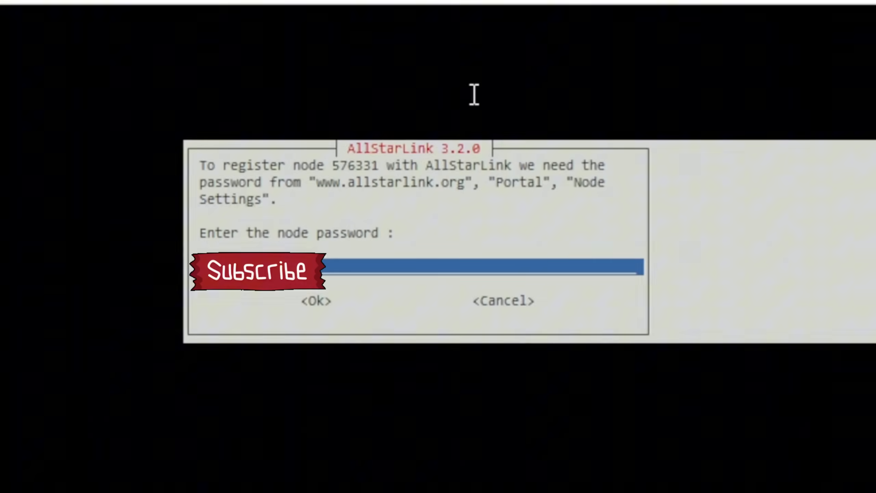
click(317, 301)
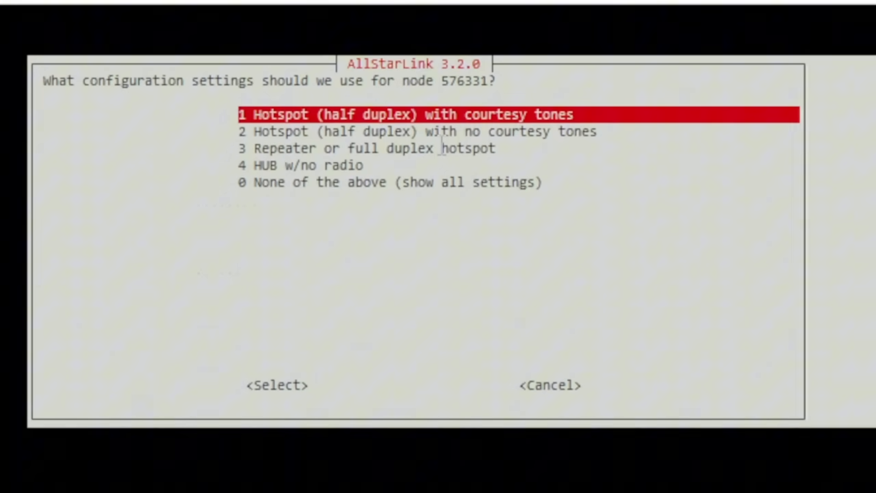
Choose the repeater/full-duplex configuration and SimpleUSB as the radio interface
key(Down)
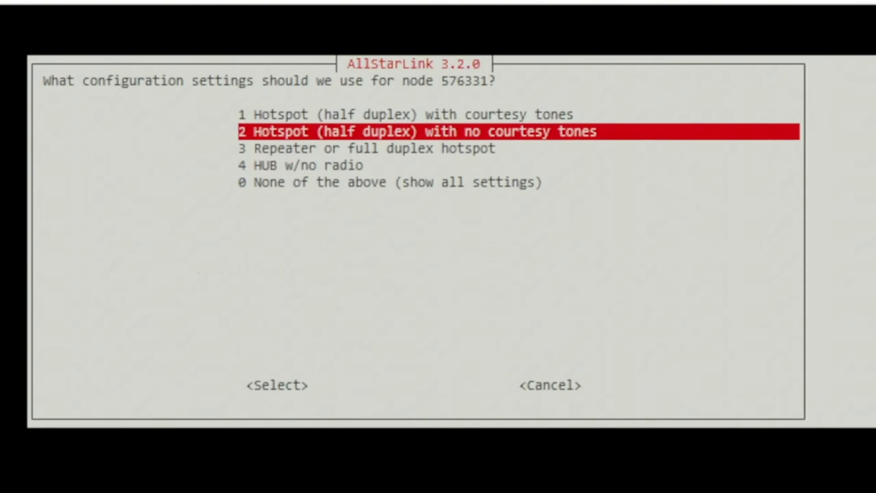
key(Down)
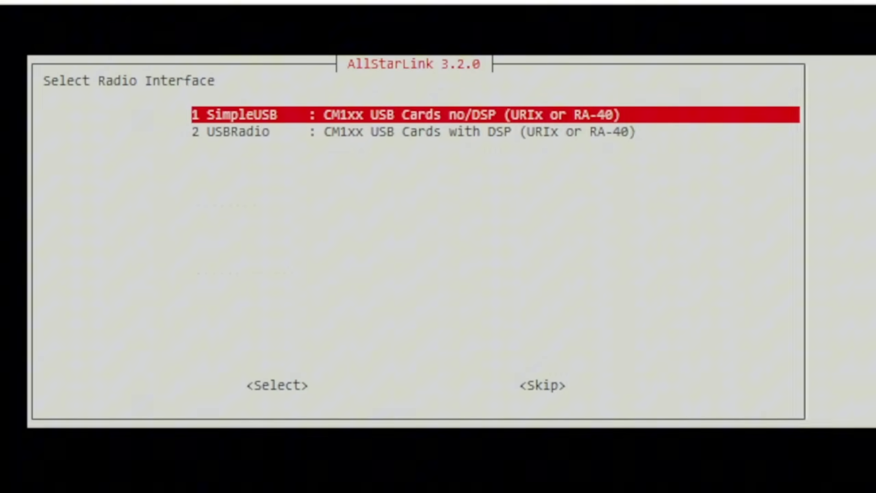
click(277, 384)
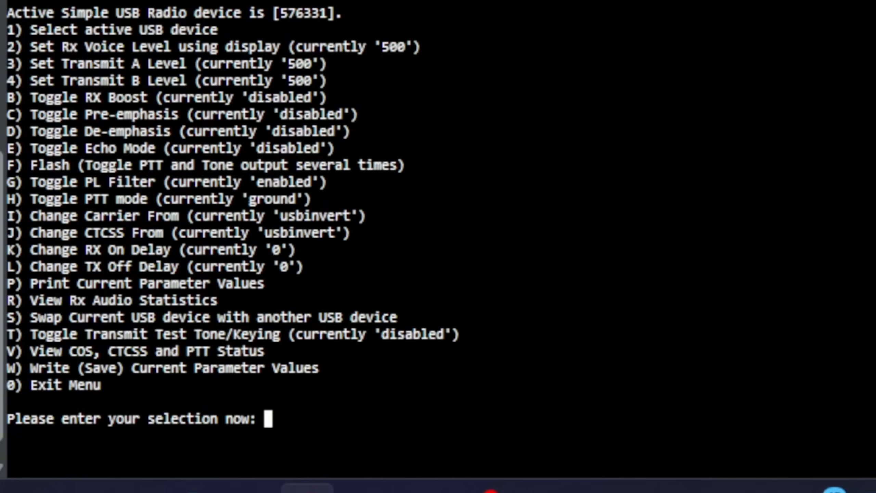
Set CTCSS From to no in the SimpleUSB tune menu and save to simpleusb.conf
text(j)
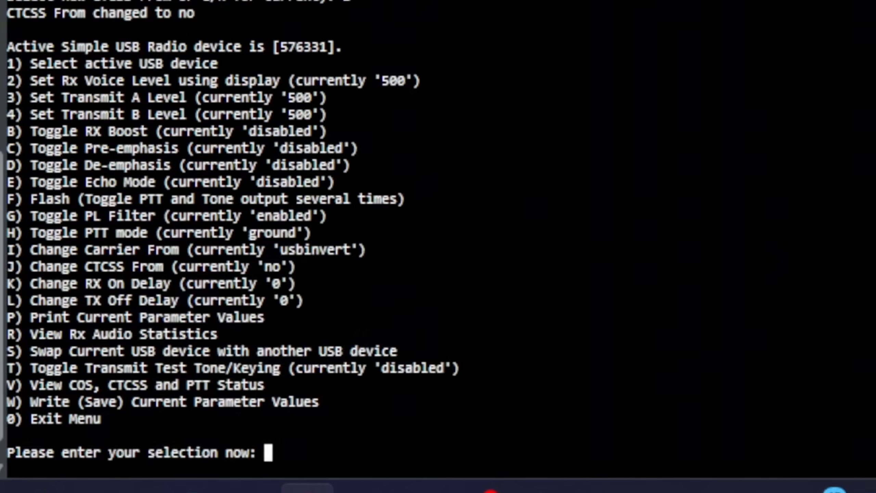
text(W)
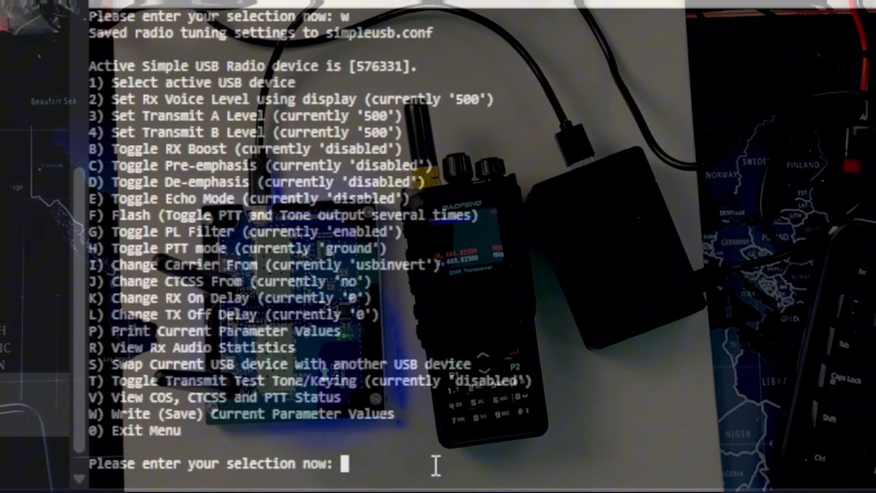
text(2)
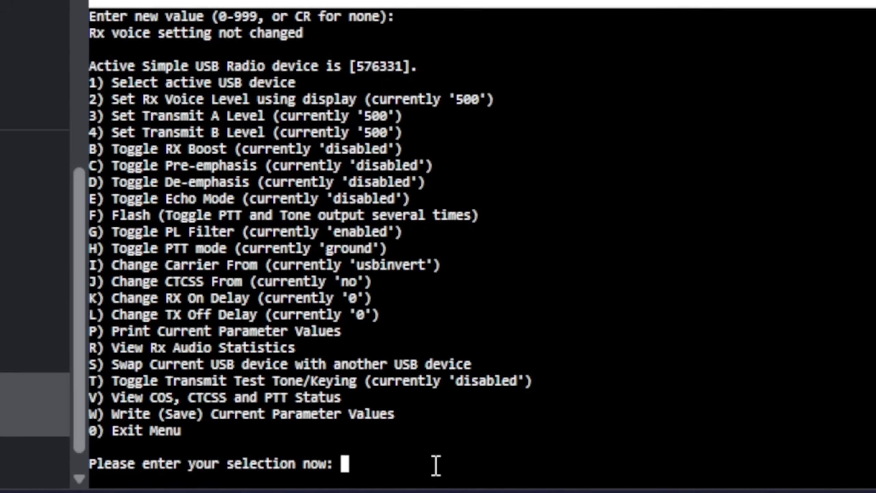
text(w)
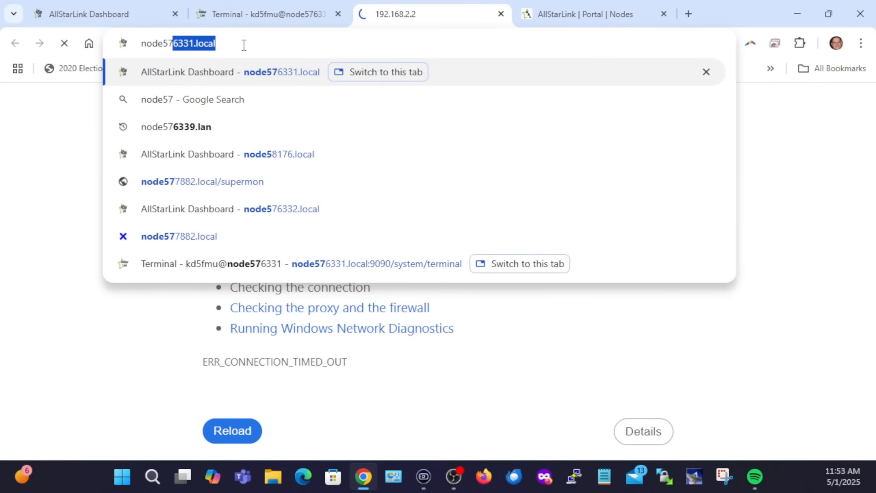
Log in to Allmon3 at node576331.local with the allmon account
key(Return)
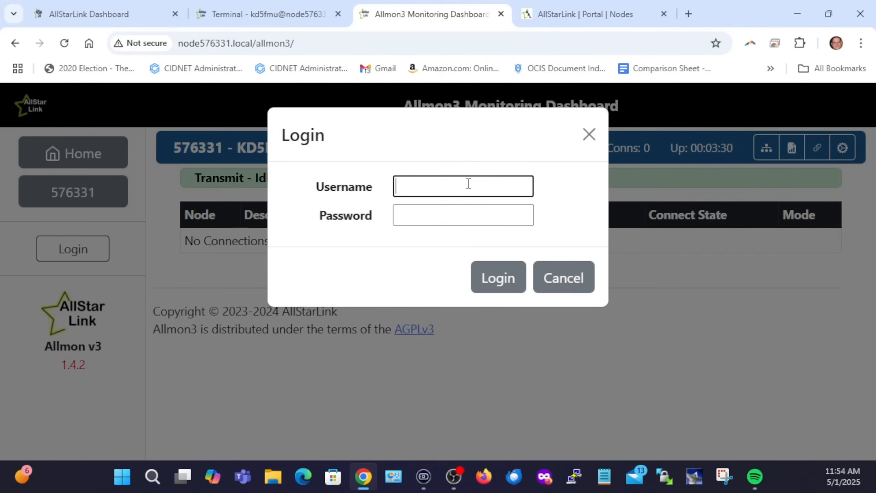
text(allmon3)
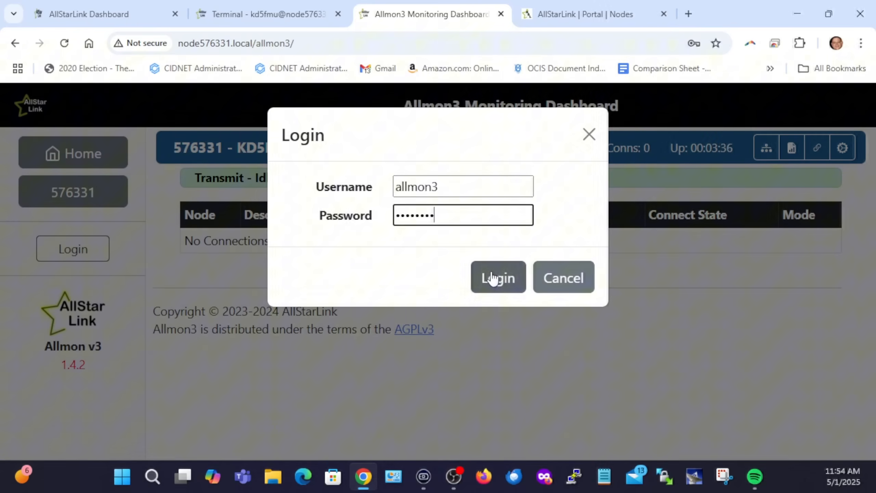
click(498, 278)
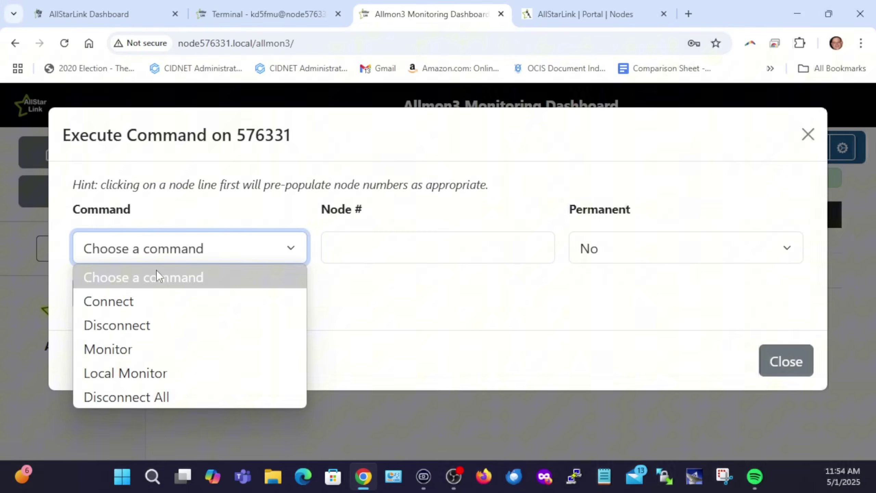
Connect node 576331 to node 55553, then disconnect from 55553 again
click(109, 301)
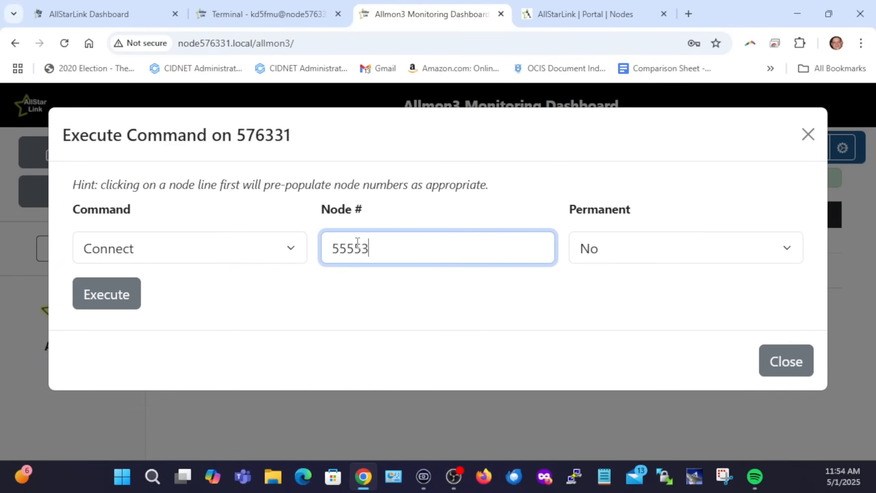
click(107, 294)
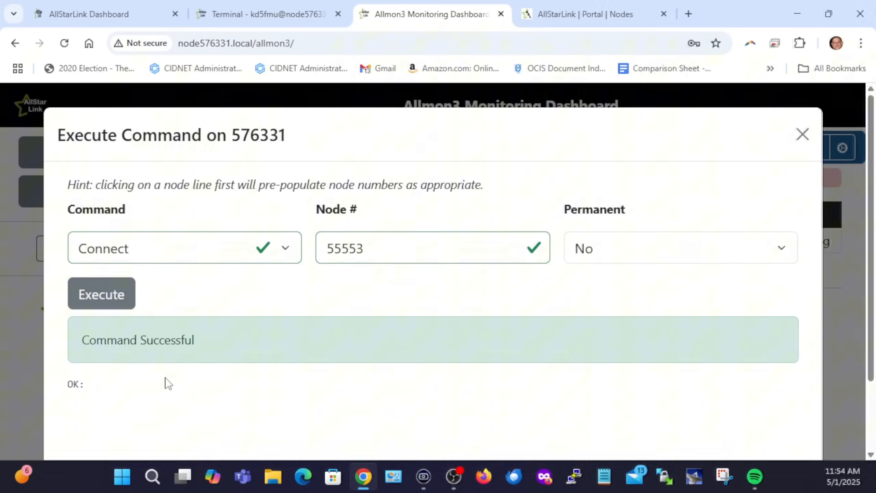
click(802, 134)
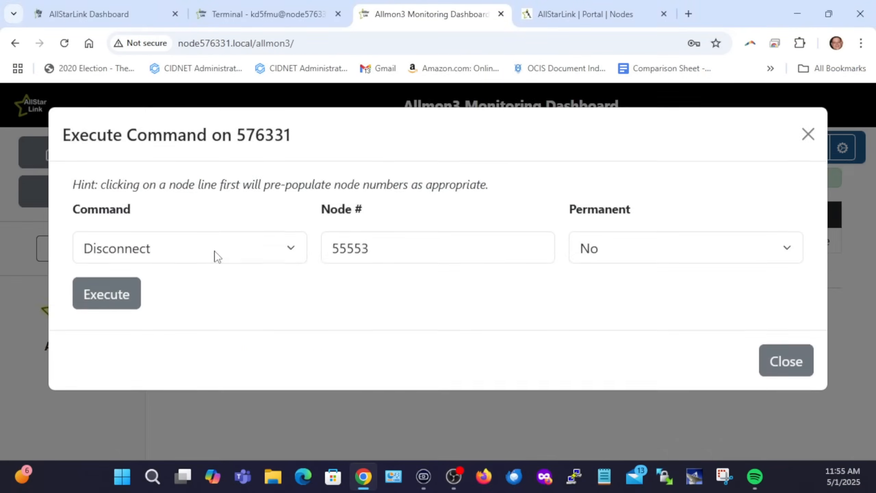
click(106, 294)
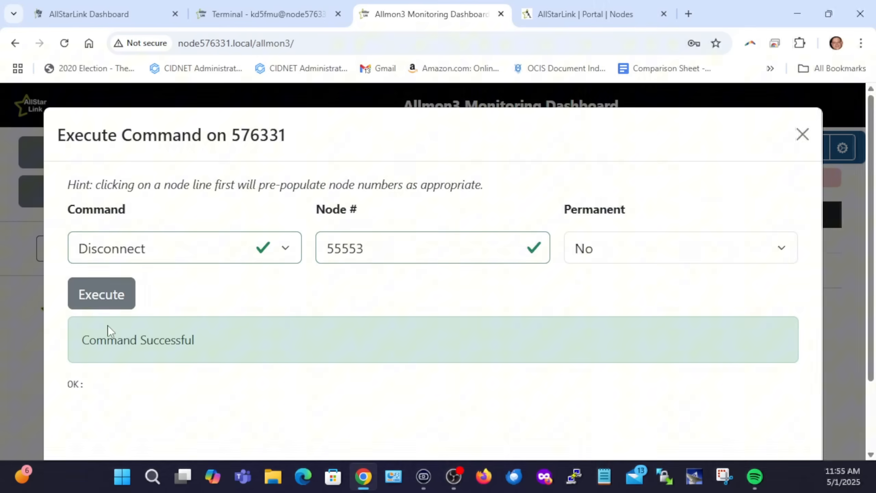
click(803, 134)
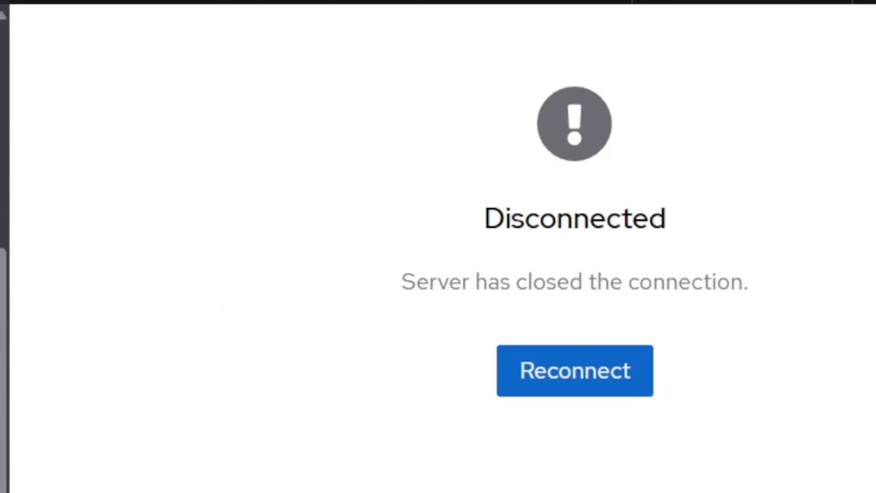
Reconnect to the node terminal and run sudo sa818-menu
click(574, 370)
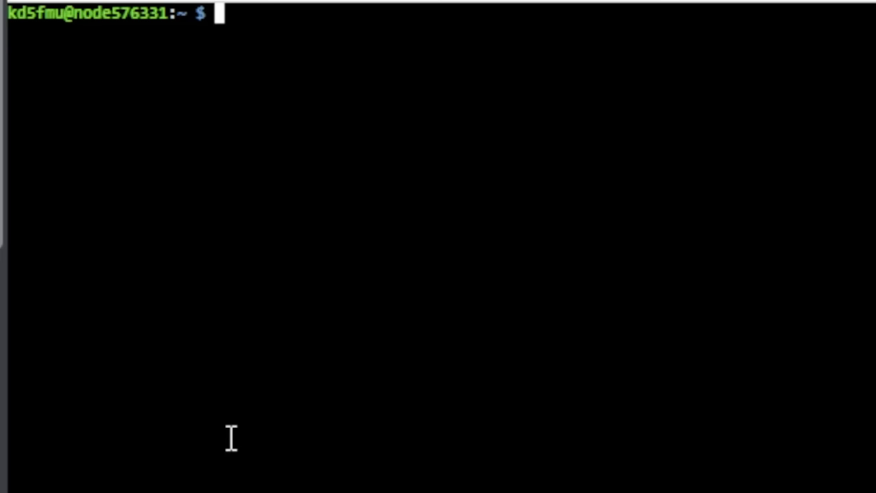
text(sudo)
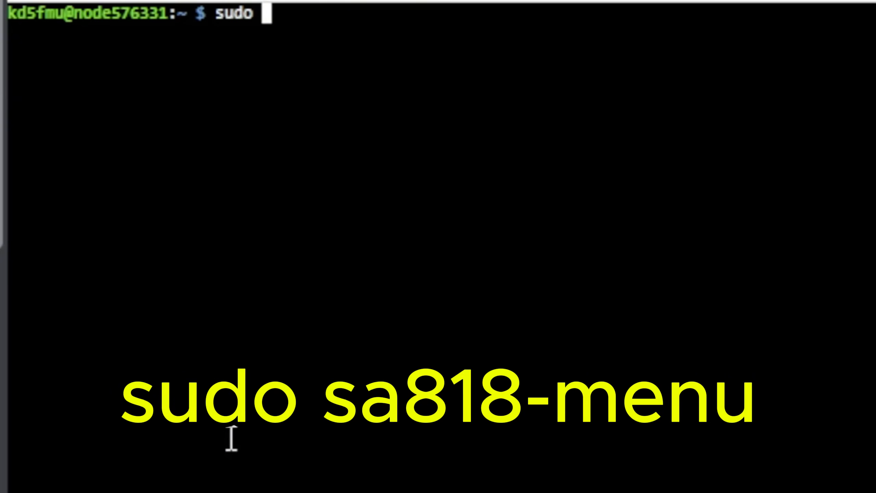
text(sa818)
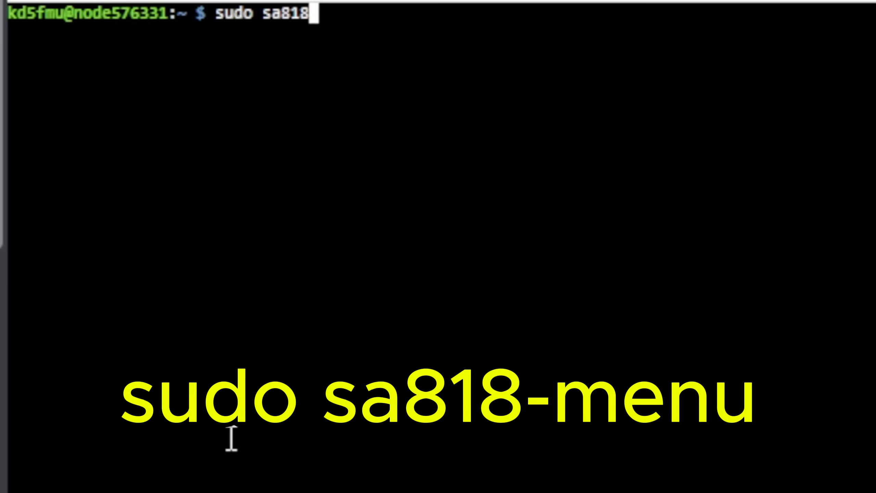
text(-men)
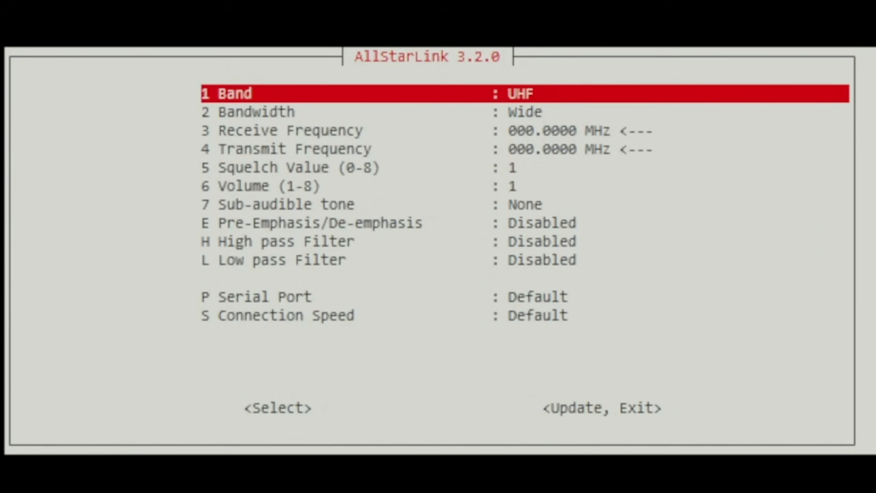
Move past Band and Bandwidth to the receive-frequency prompt
key(Down)
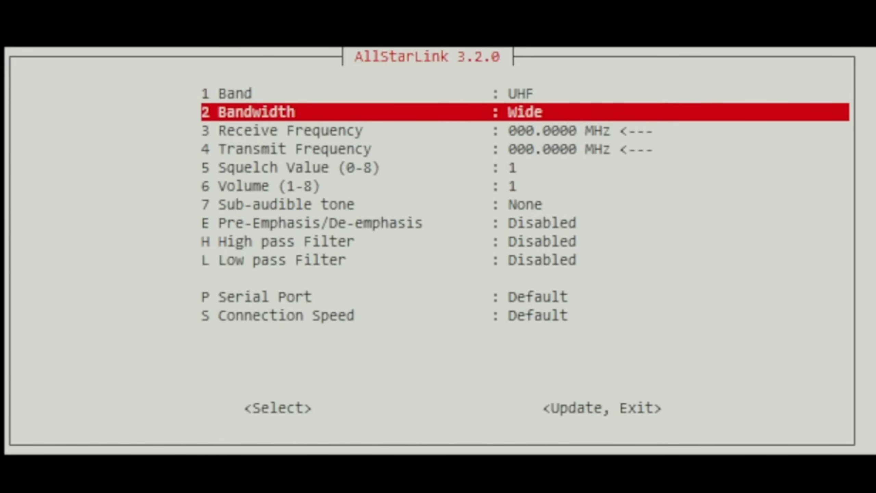
key(Down)
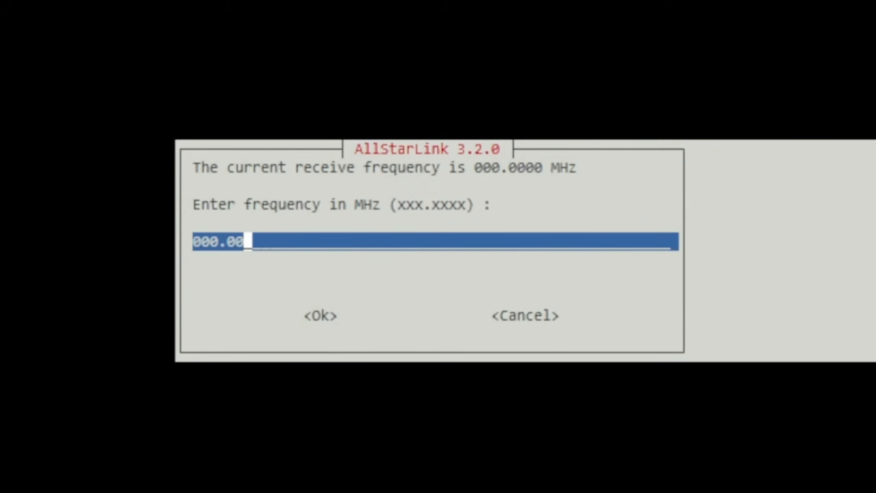
Enter 444.5000 MHz as the receive frequency, with transmit following to 444.5000 MHz
text(444.)
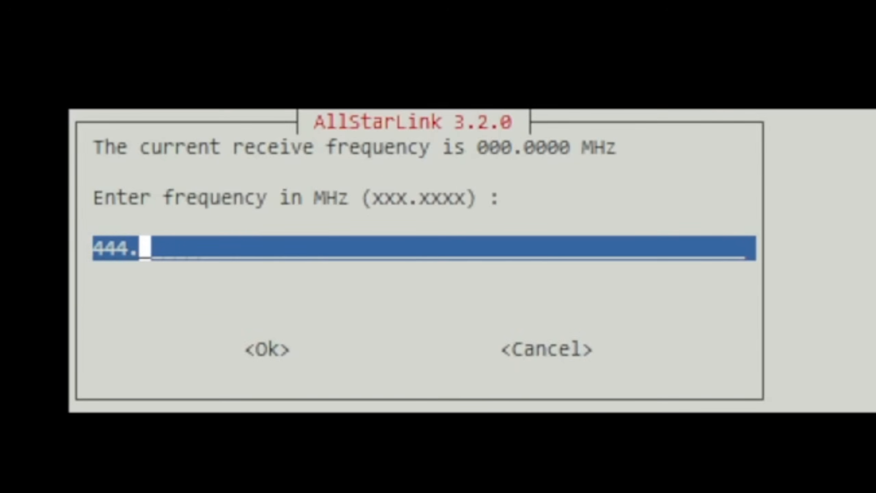
text(5000)
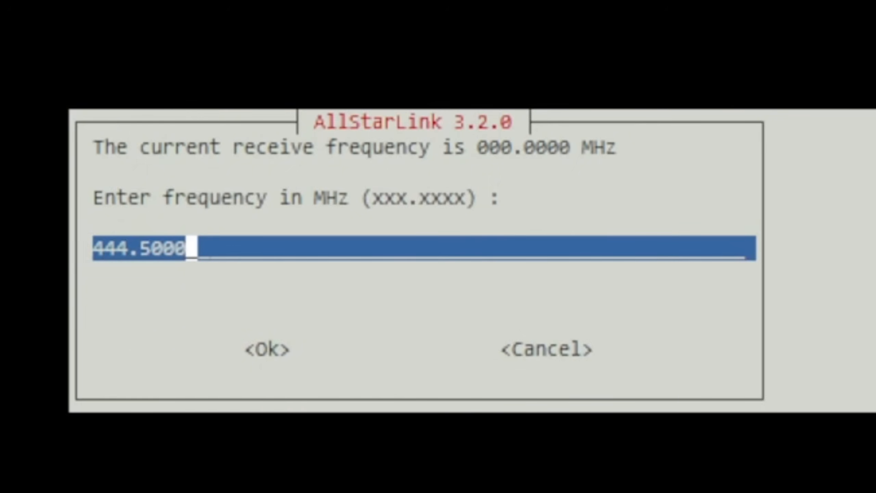
click(267, 351)
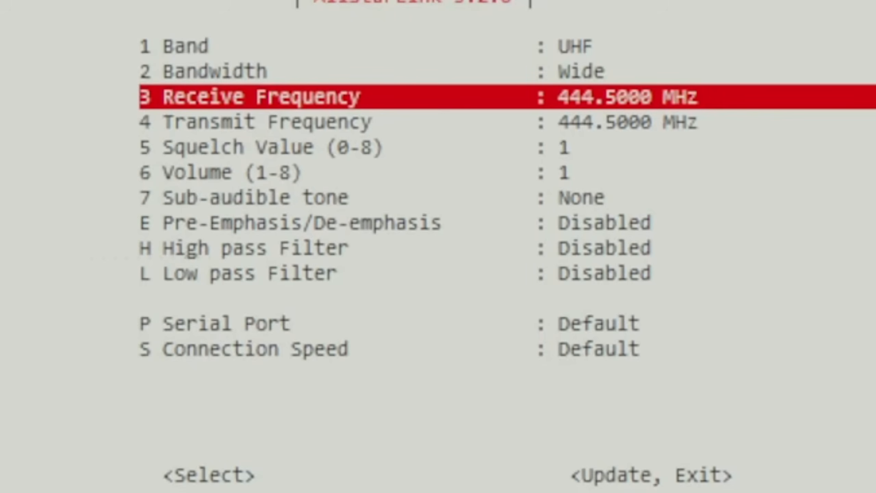
key(Down)
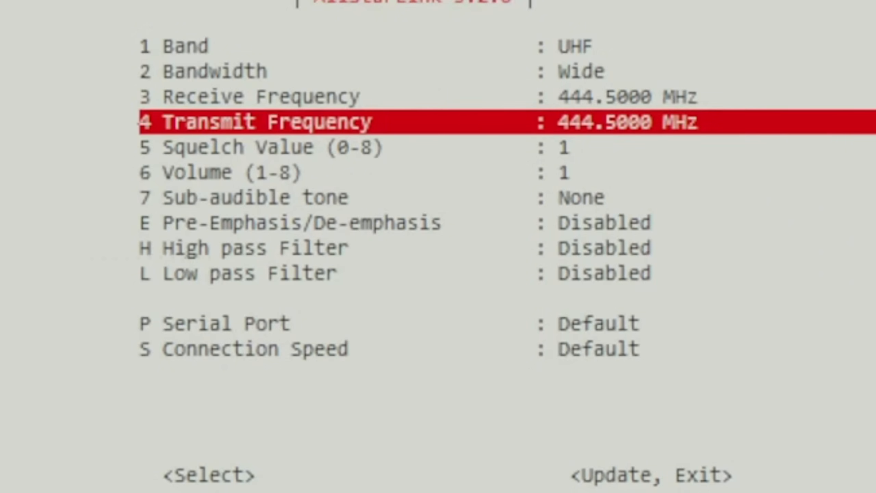
key(Down)
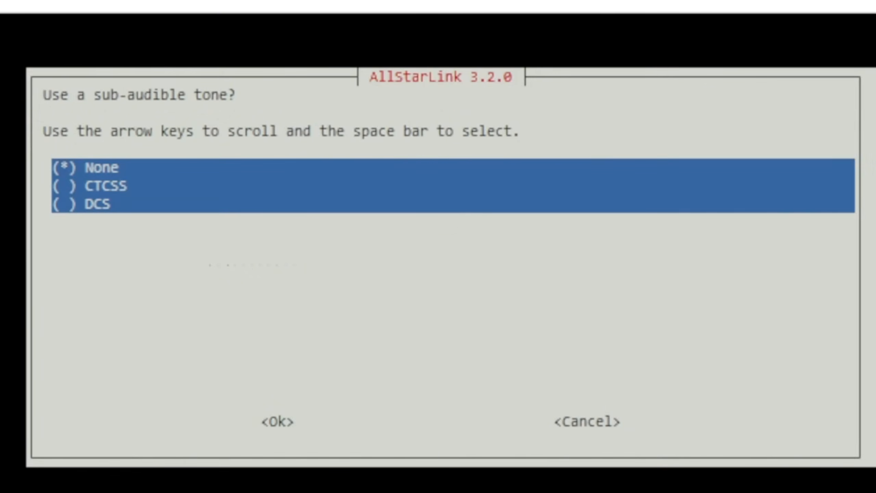
Choose CTCSS sub-audible tone with 100.0 Hz for receive and transmit
key(space)
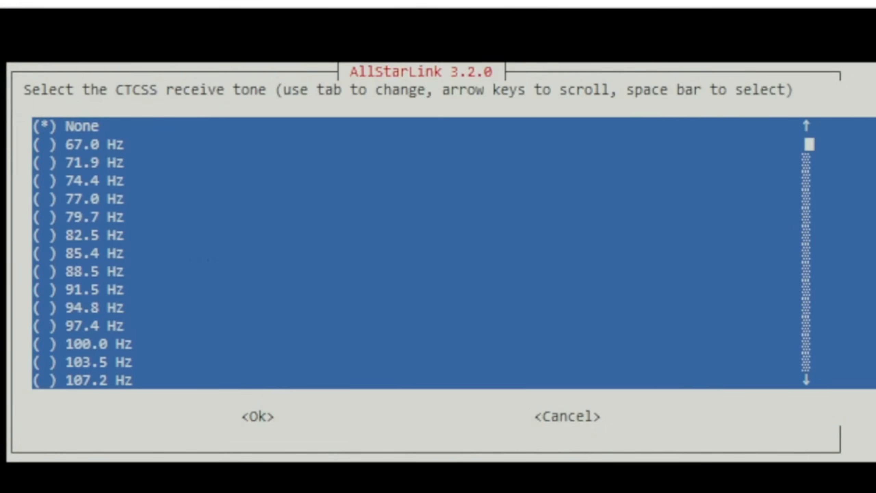
click(42, 126)
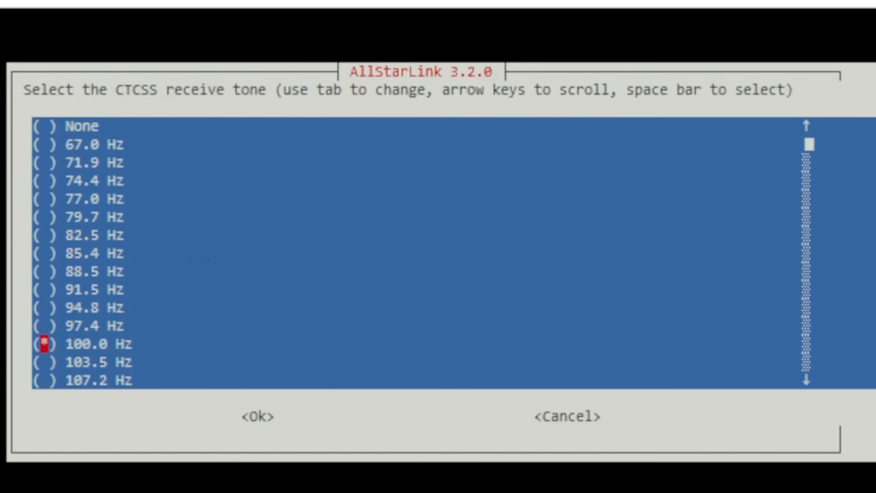
key(Tab)
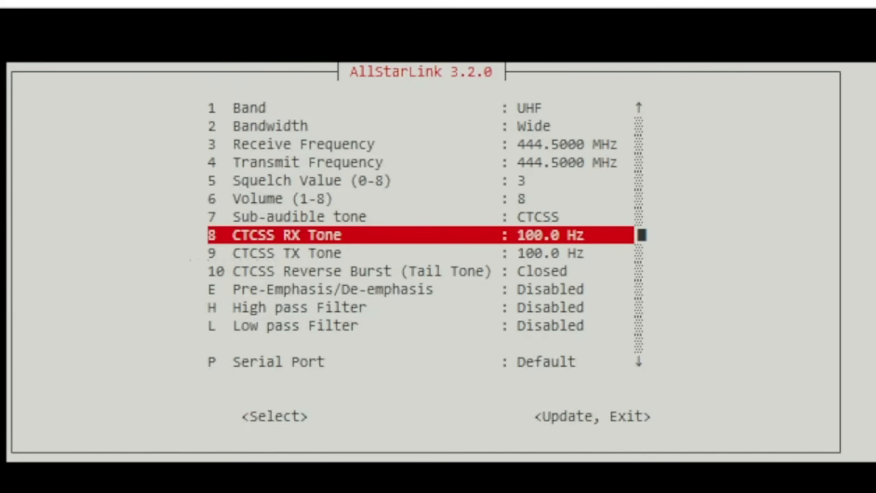
key(Down)
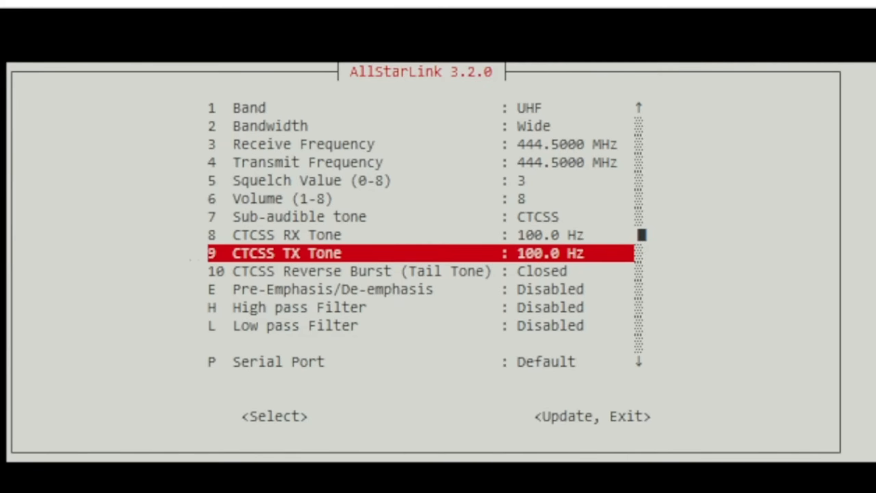
Enable pre-emphasis, settle the high-pass filter and write the settings to the SA818
key(Down)
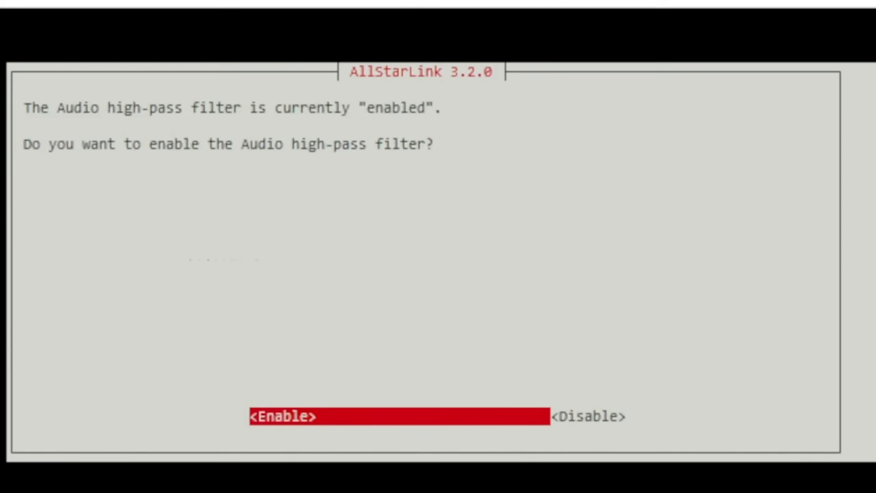
click(586, 416)
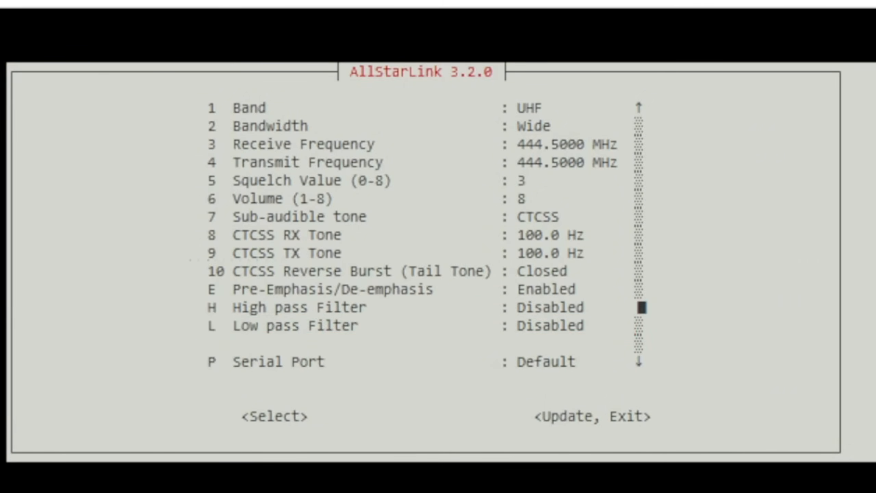
scroll(down, 3)
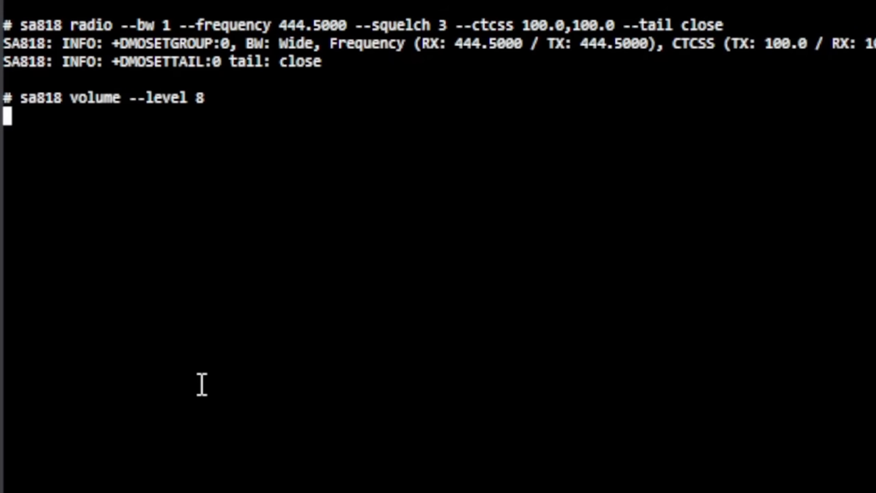
Return to the sa818-menu showing the saved radio settings
key(Return)
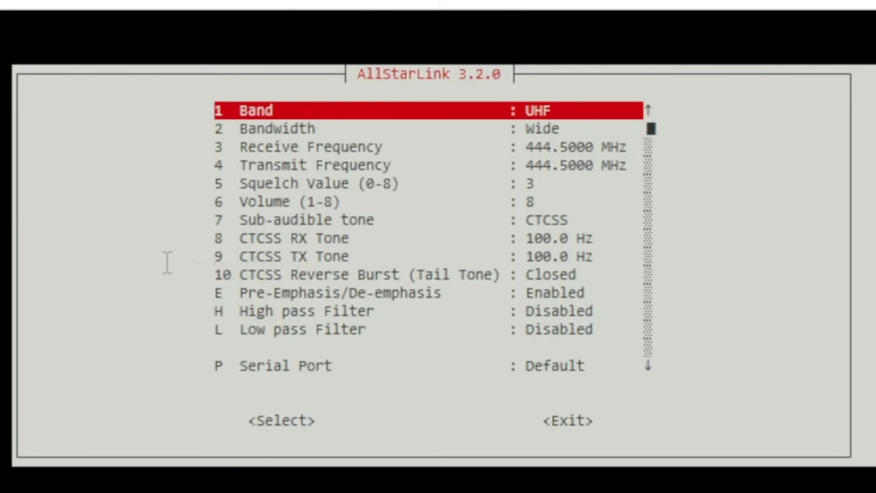
Change the receive and transmit frequencies to 449.5000 MHz and run the update
key(Down)
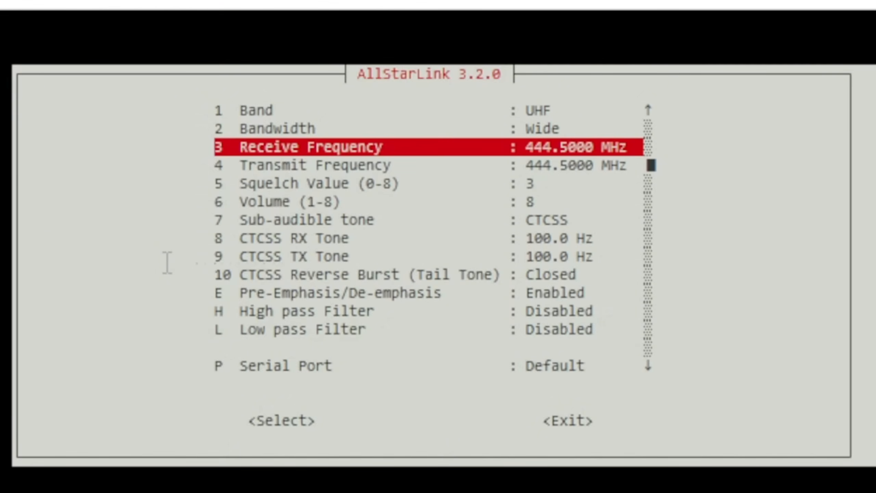
click(281, 420)
text(449)
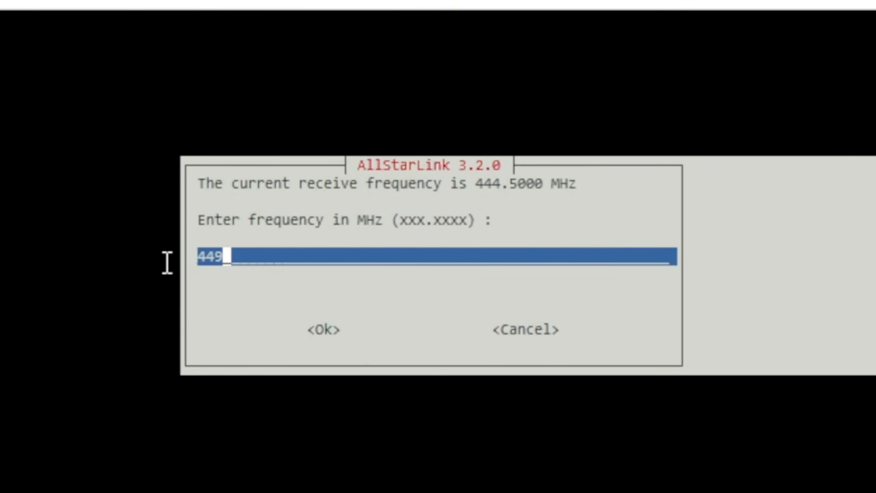
text(.5000)
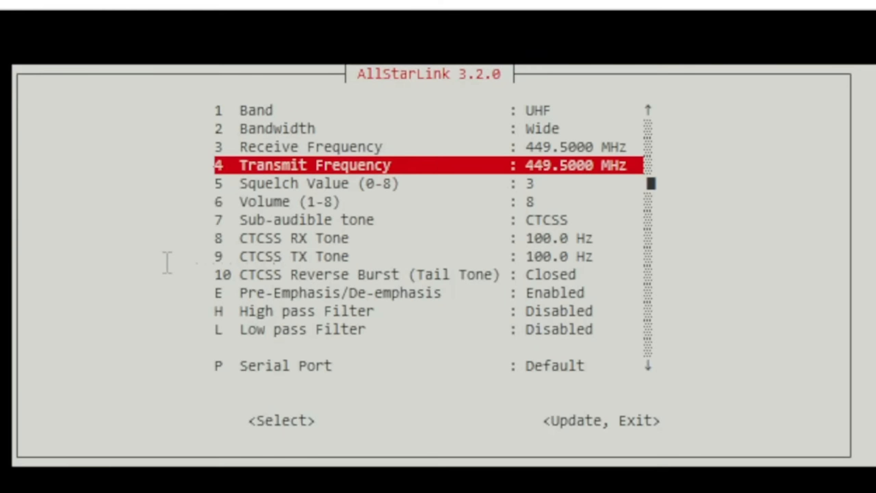
key(Down)
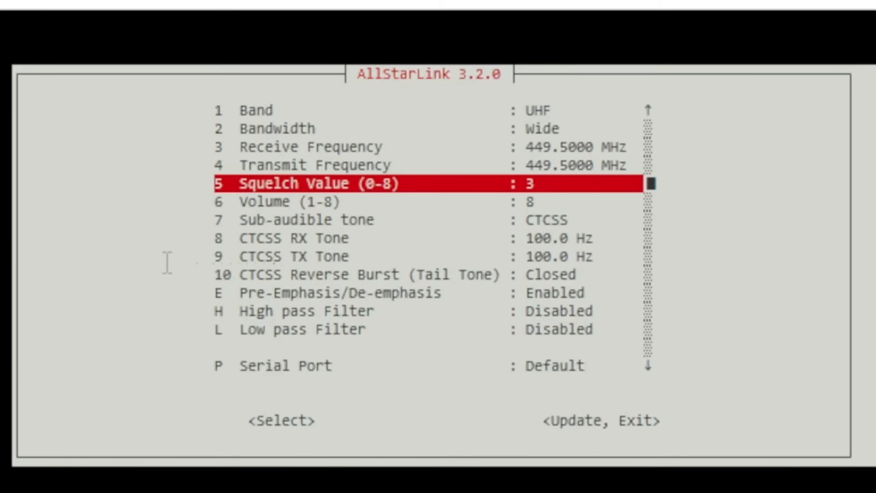
key(Down)
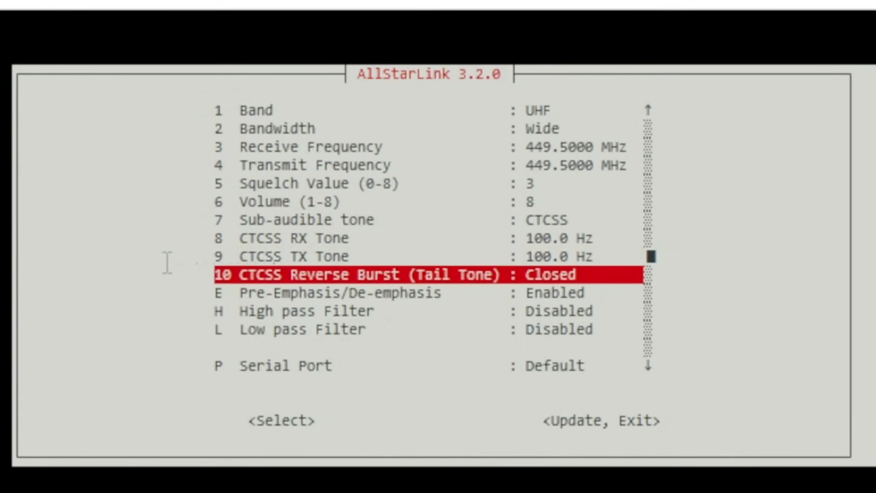
scroll(down, 3)
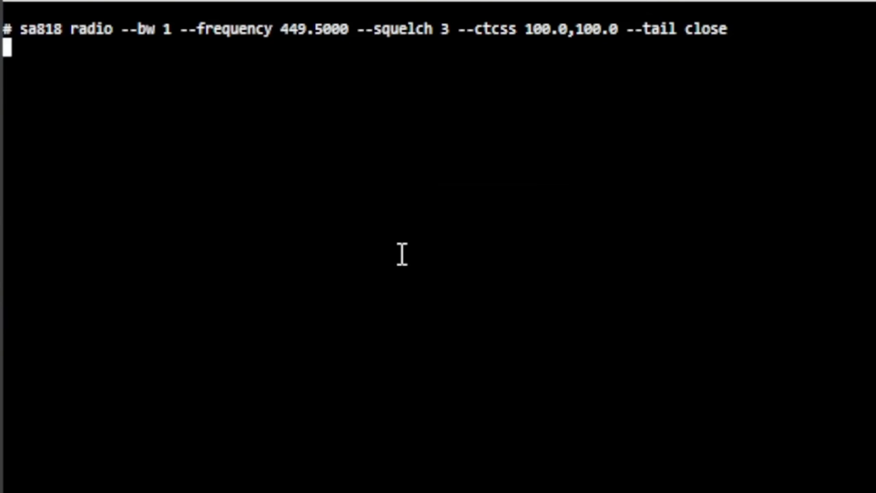
Let the sa818 radio, volume and filters commands run until 'SA818 update complete'
key(Return)
text(sa818 volume --level 8)
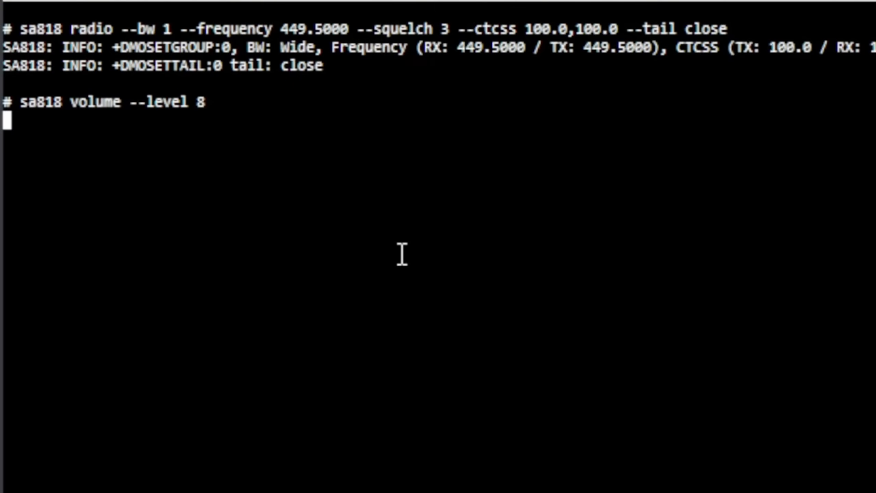
key(Return)
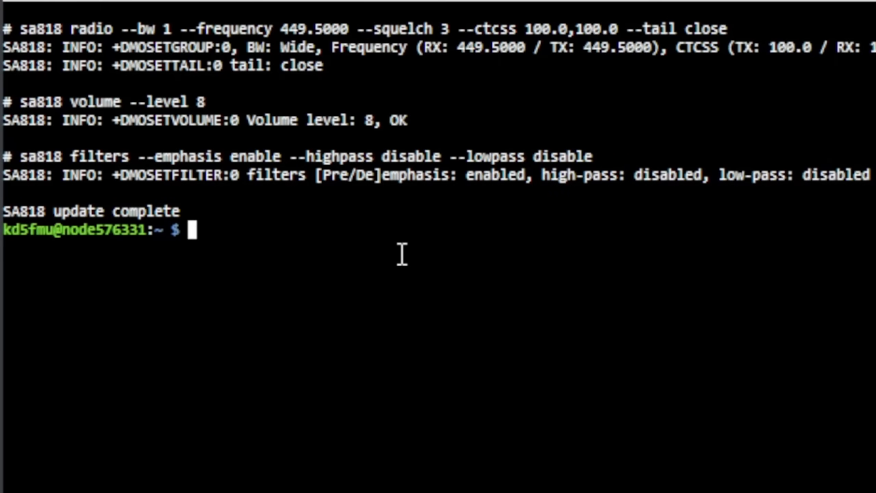
mouse_move(447, 259)
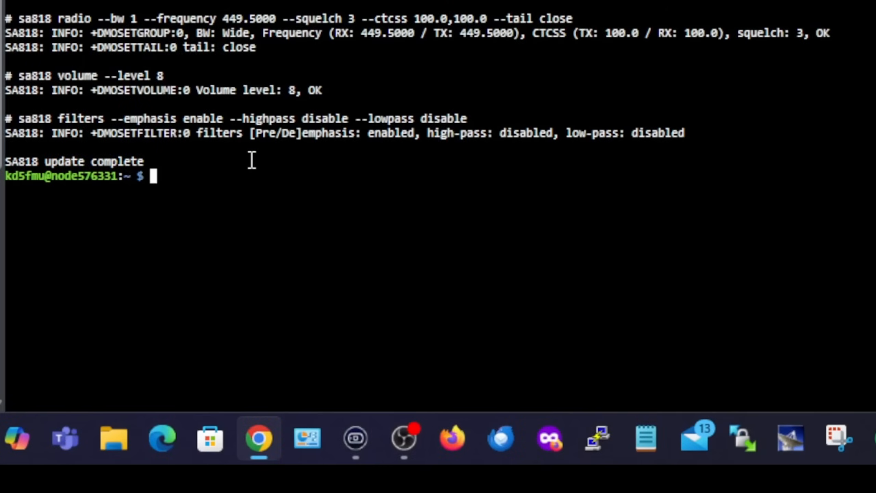
Open /etc/asterisk/rpt.conf in nano and scroll to the [576331] node stanza
text(sudo sa818-menu)
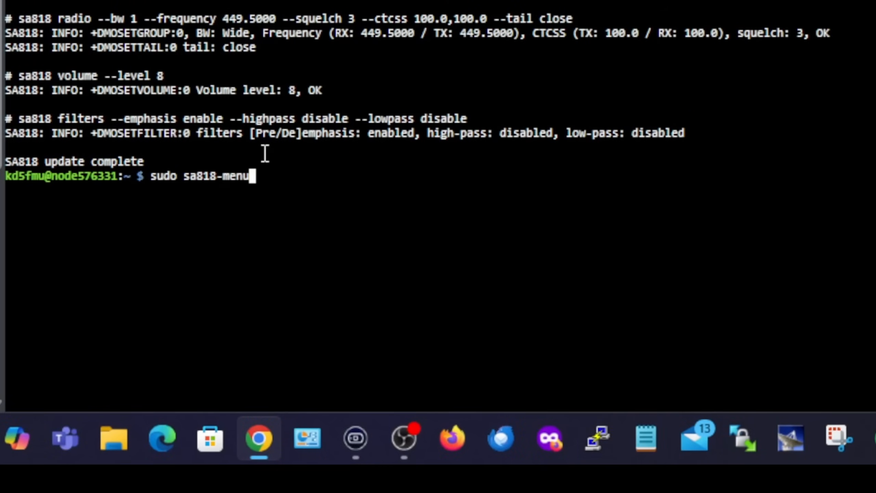
key(Return)
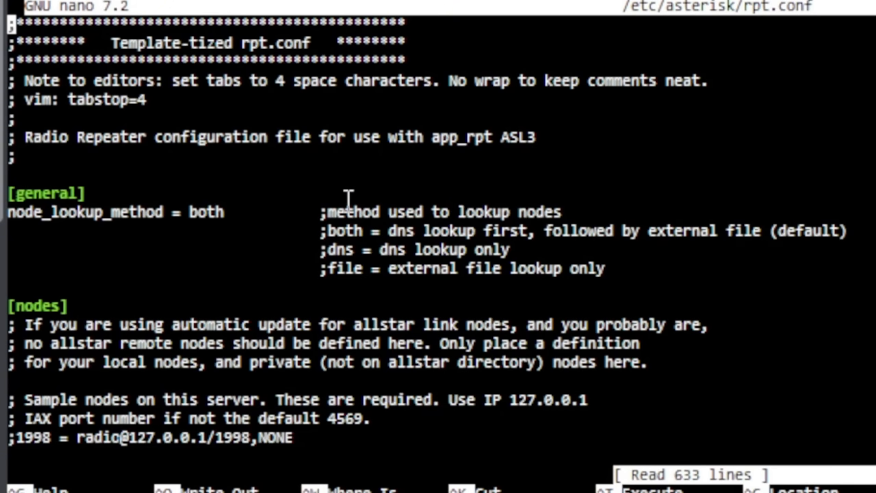
scroll(down, 3)
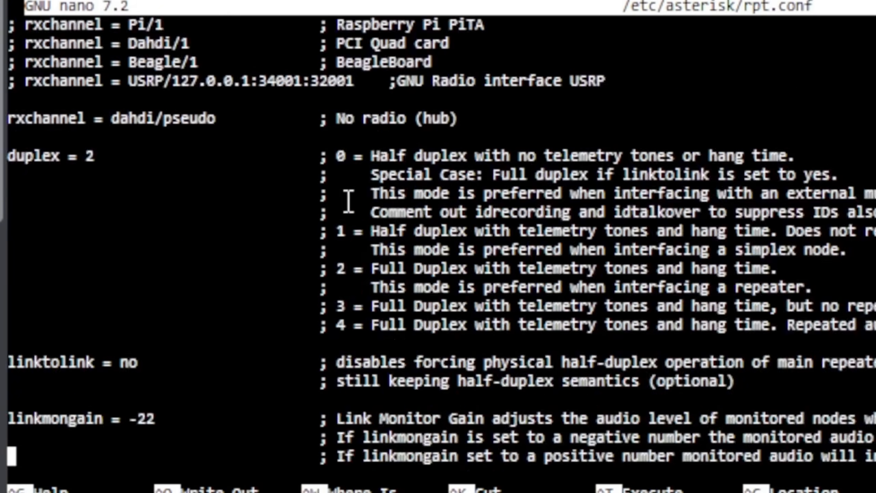
scroll(down, 3)
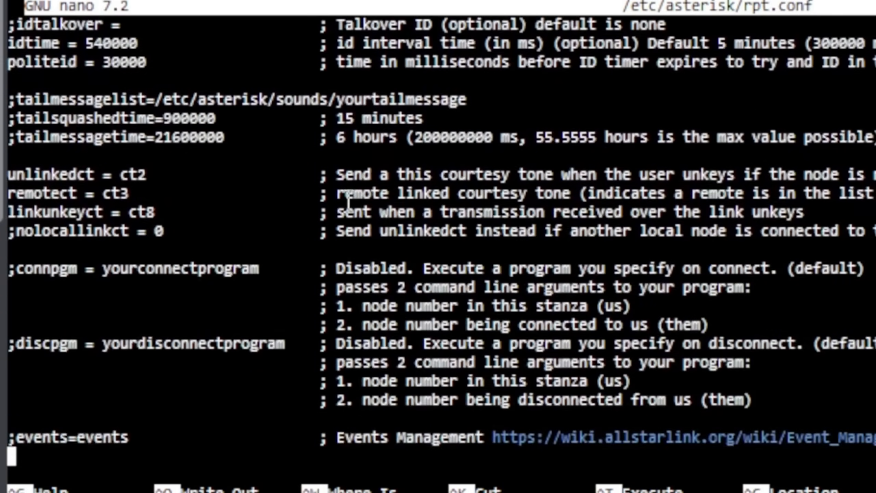
scroll(down, 3)
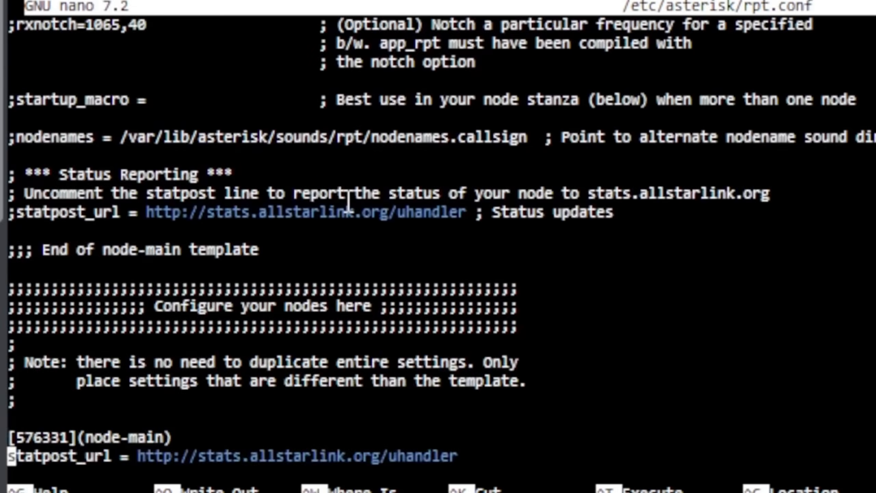
scroll(down, 3)
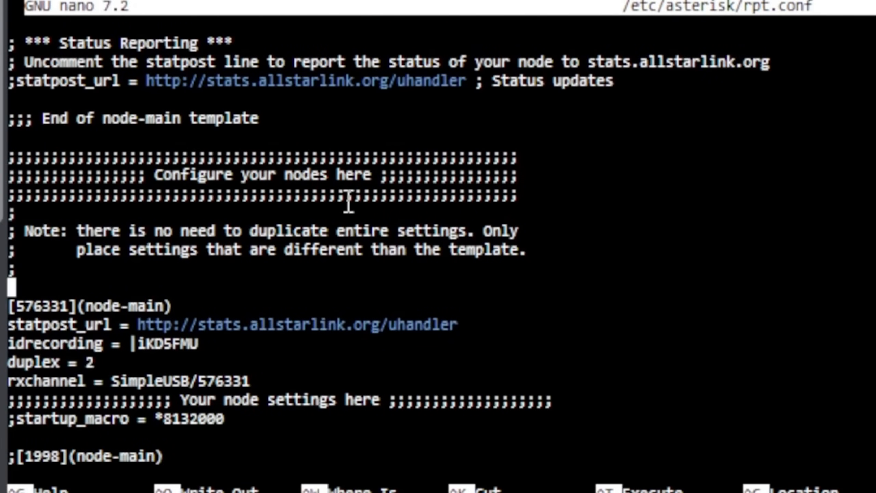
mouse_move(11, 324)
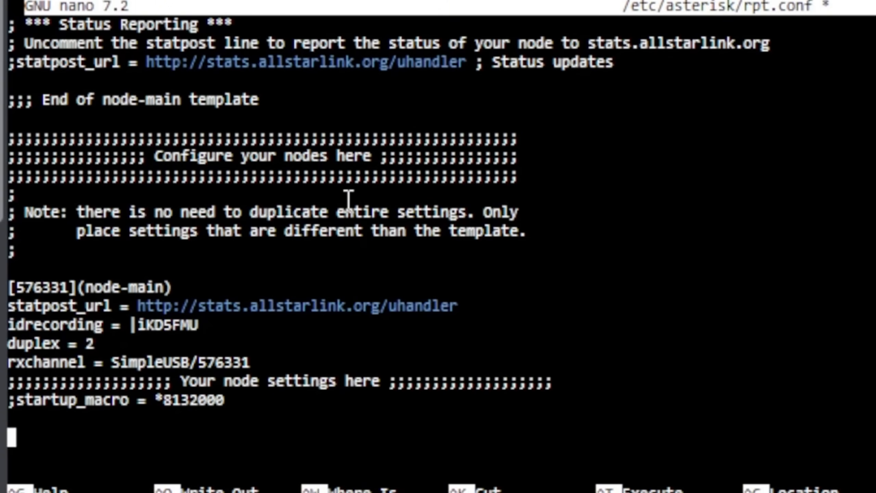
Add the line 'hangtime = 750' to the node 576331 stanza
text(ha)
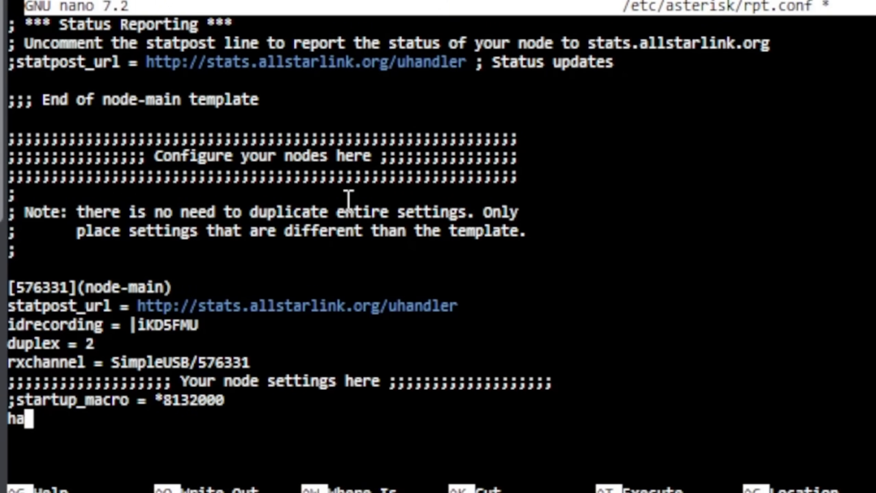
text(ngtime =)
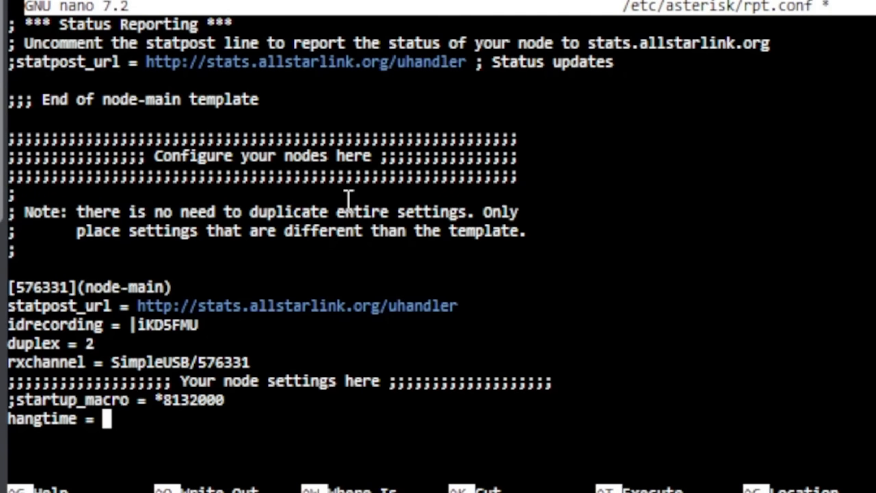
text(75)
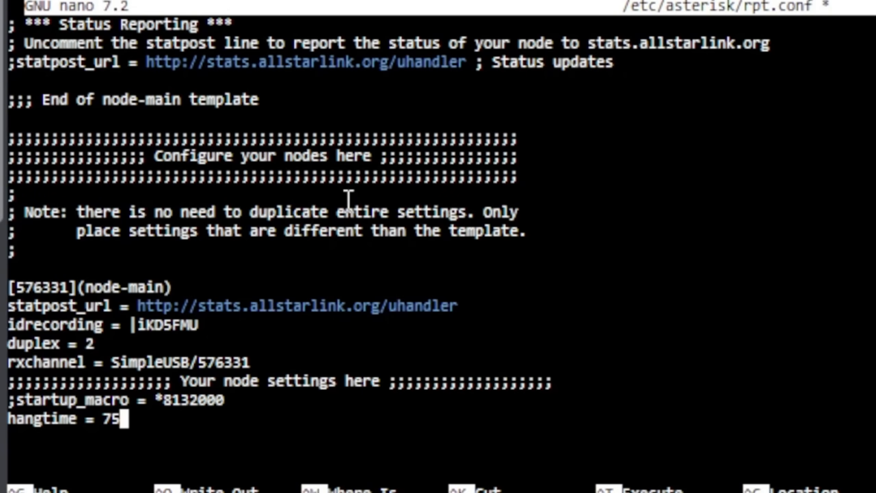
text(0)
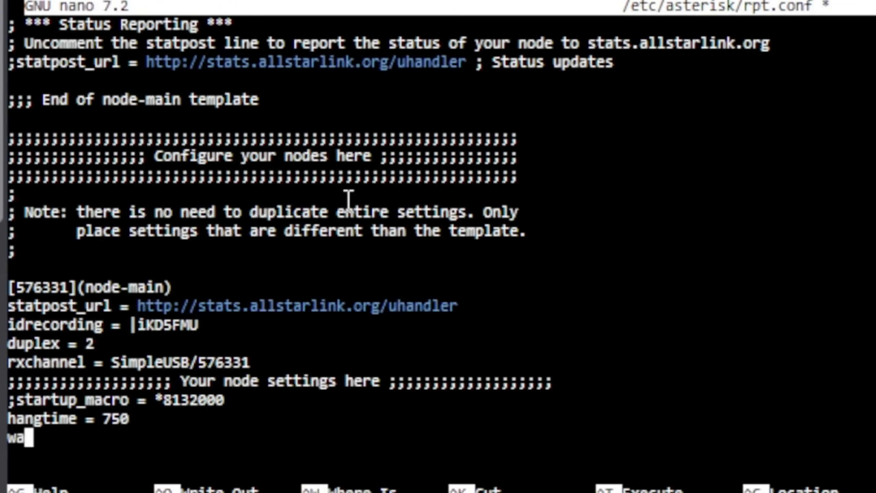
Add the line 'wait_times = wait-times' below it
text(it)
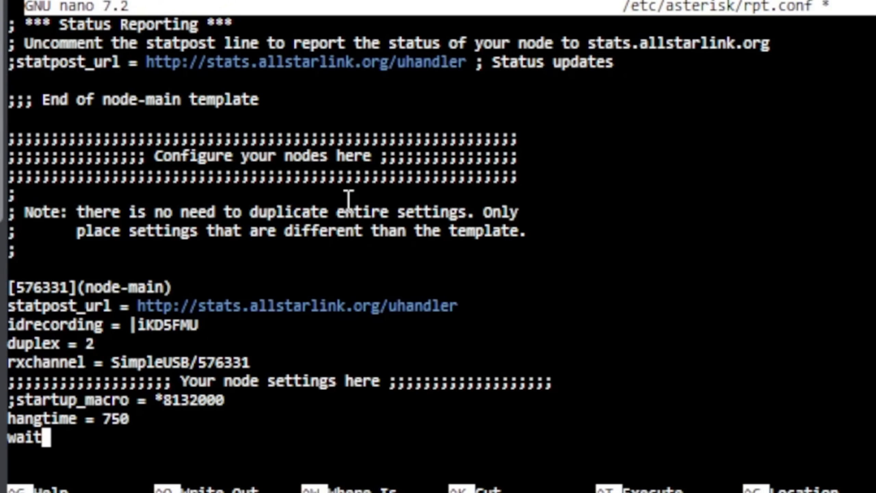
text(_time)
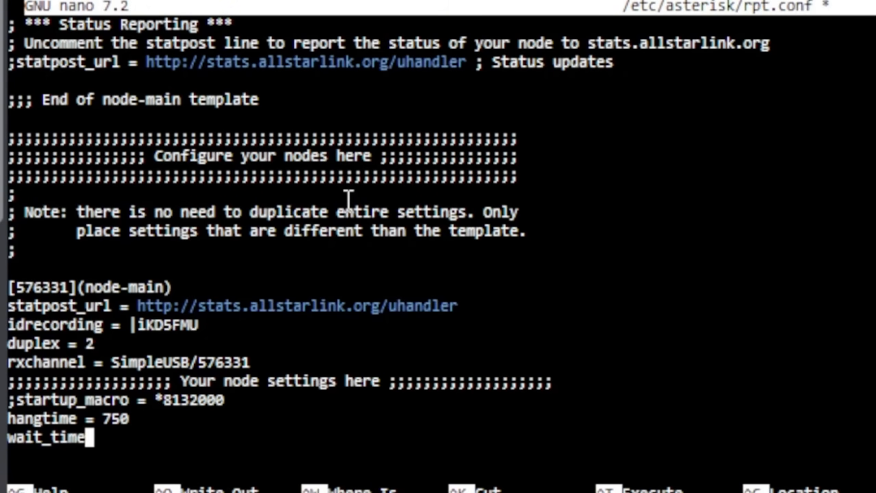
text(s =)
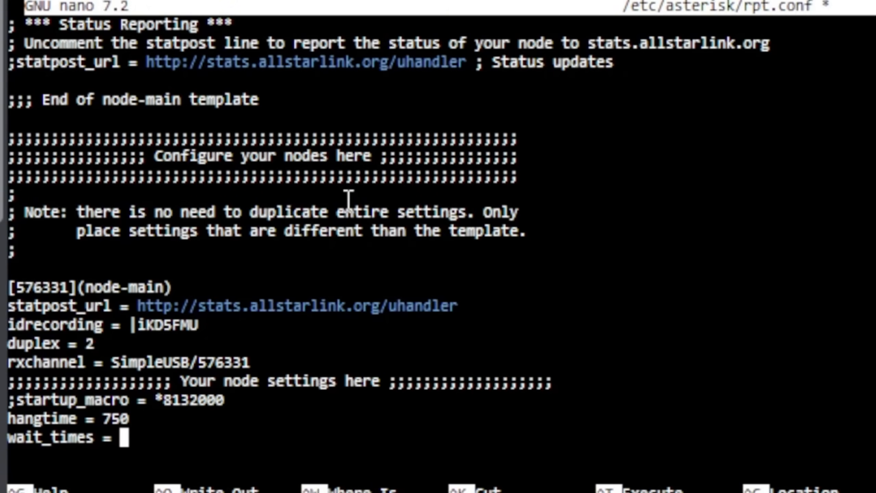
text(wait)
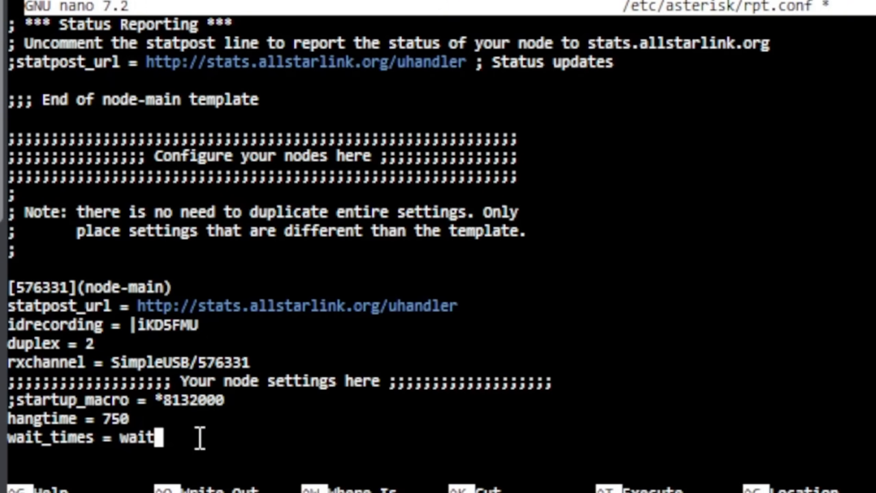
text(-times)
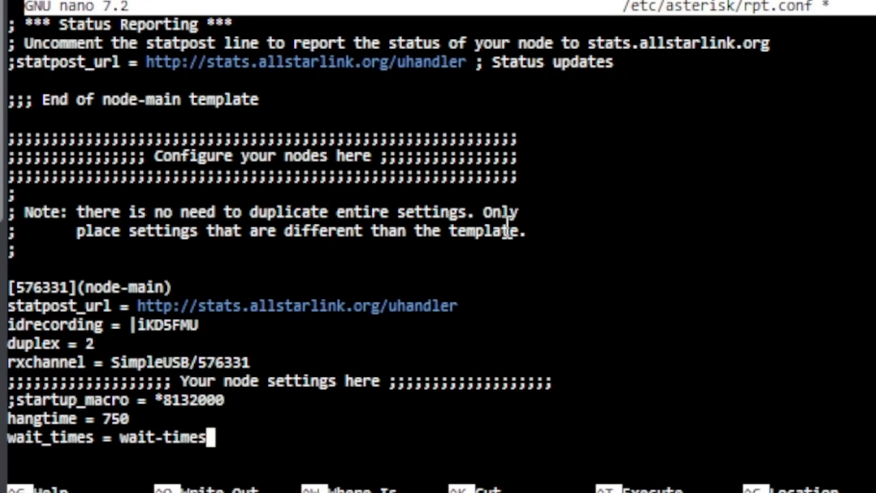
In the [wait-times] section set telemwait = 750
scroll(down, 3)
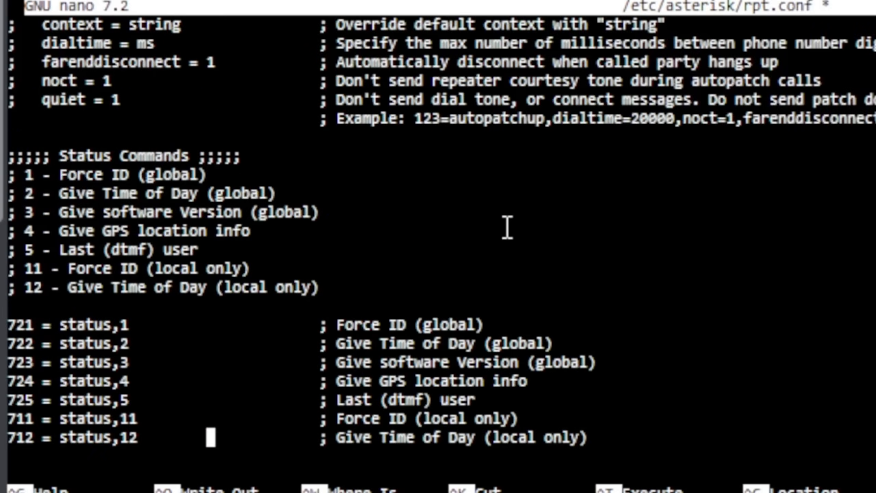
scroll(down, 3)
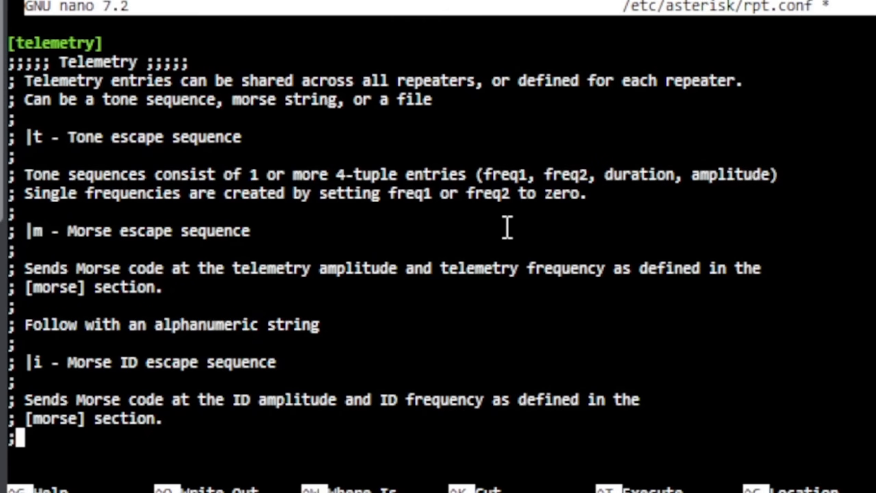
scroll(down, 3)
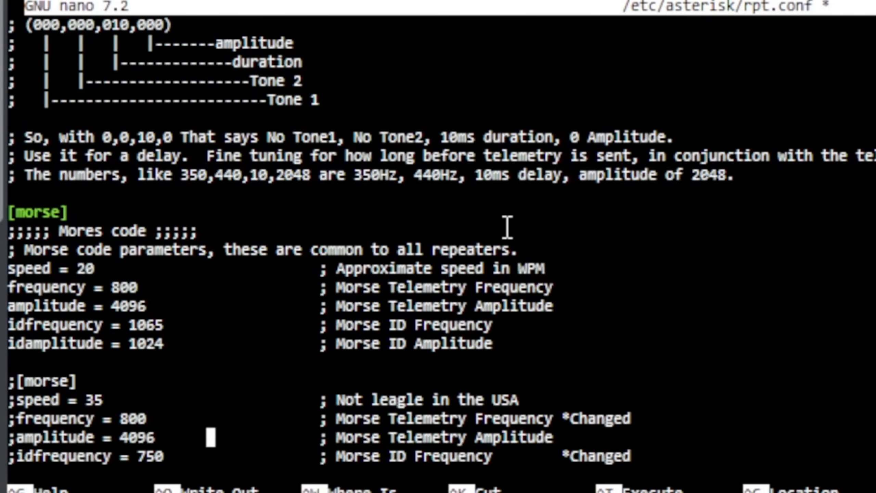
scroll(down, 3)
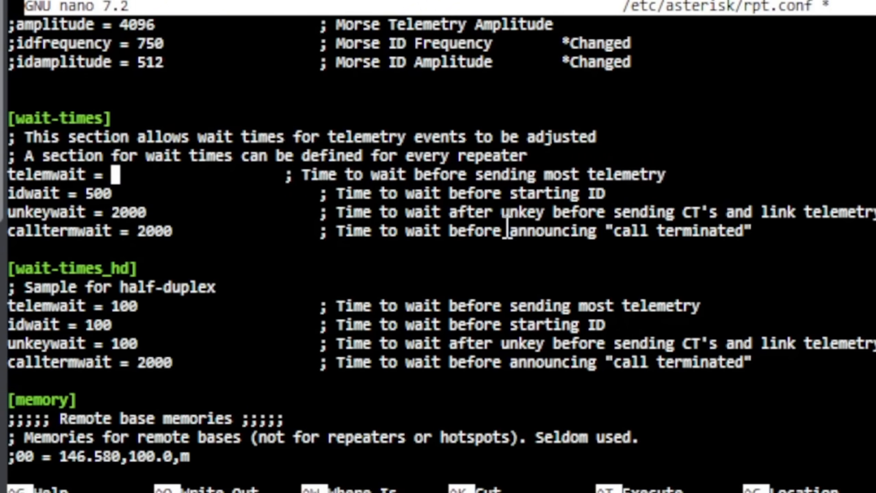
text(6)
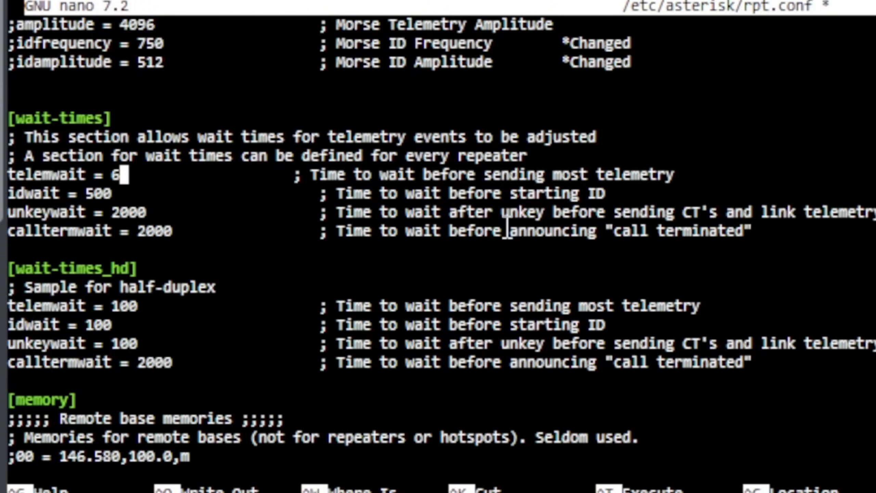
text(7)
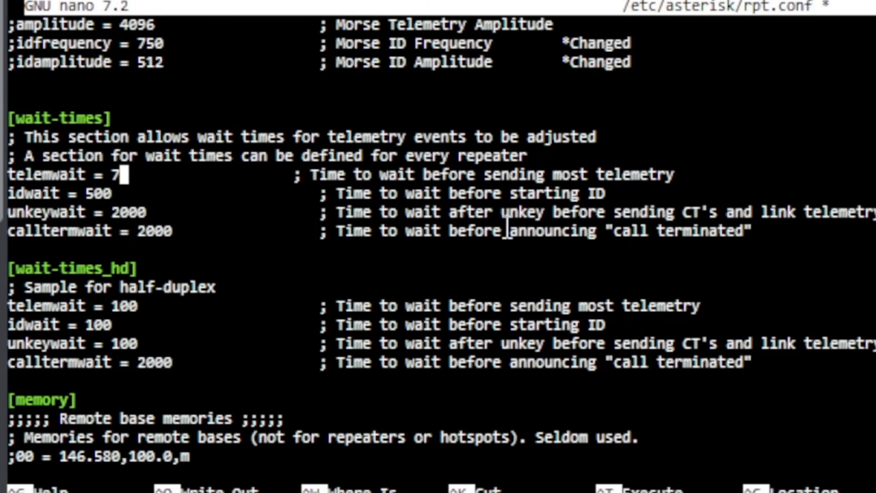
text(50)
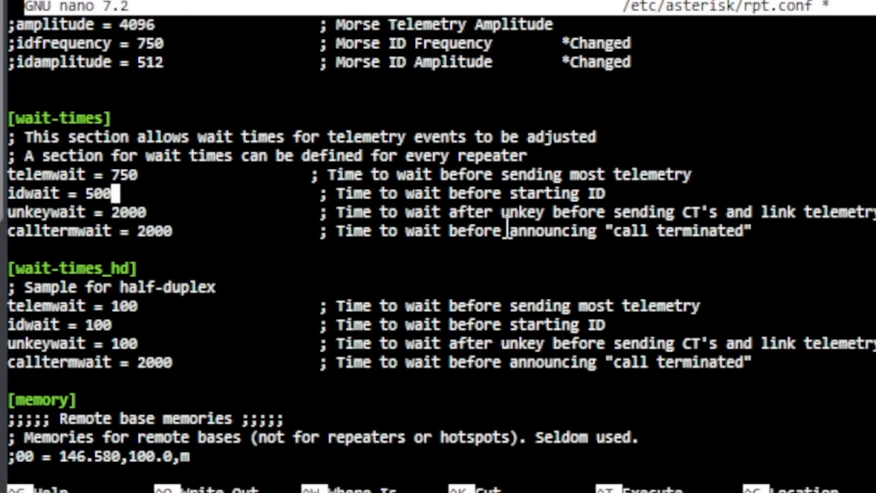
Replace idwait's 500 with 750
key(BackSpace)
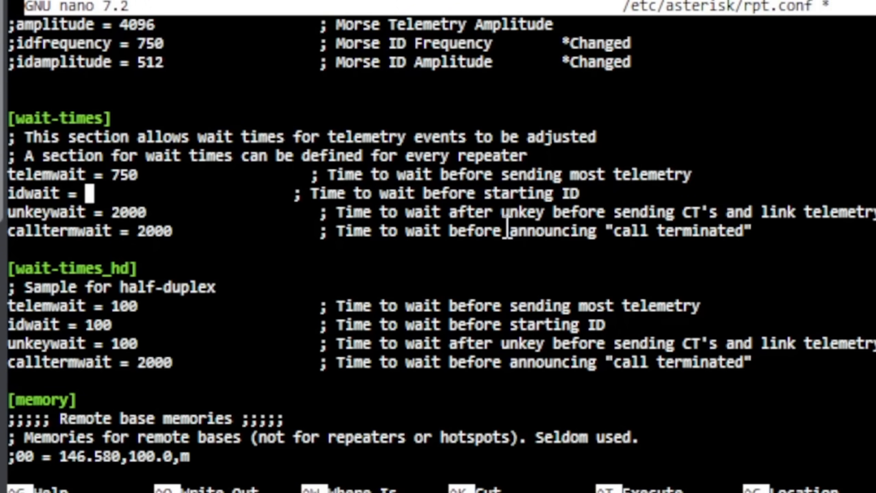
text(750)
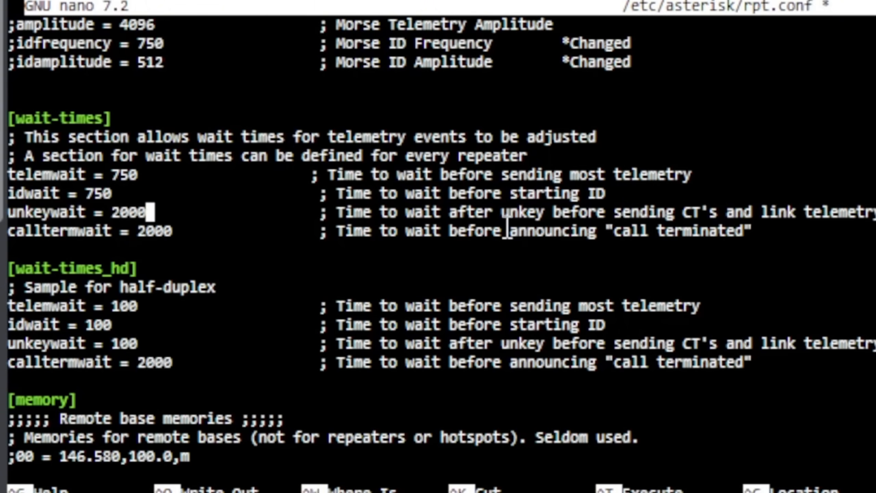